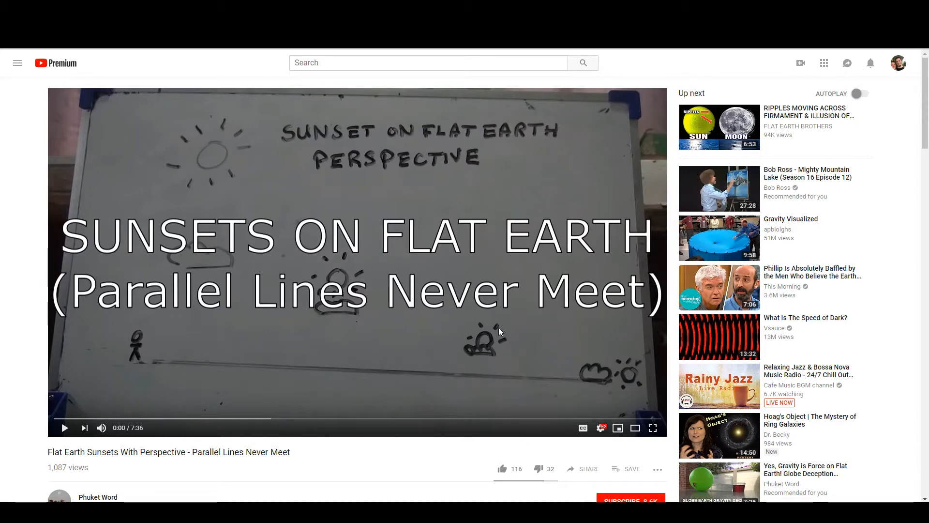
mouse_move(346, 262)
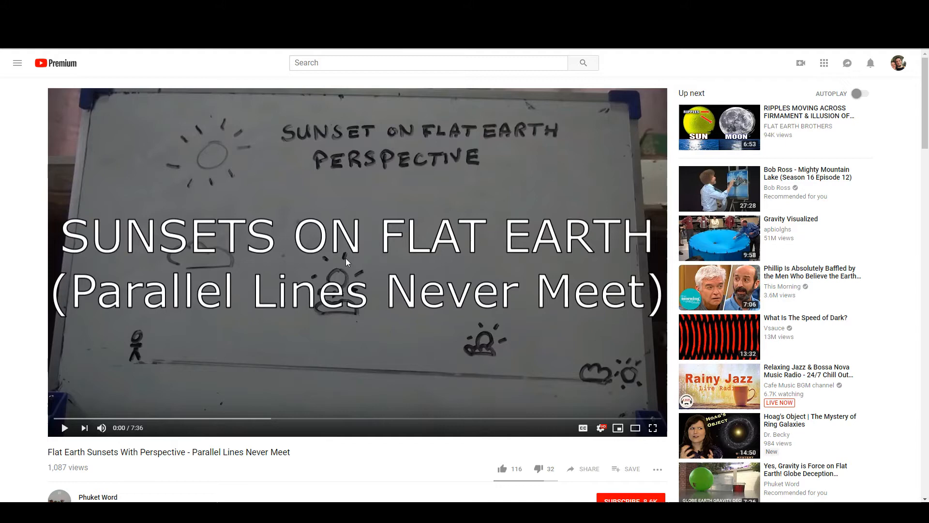
mouse_move(290, 239)
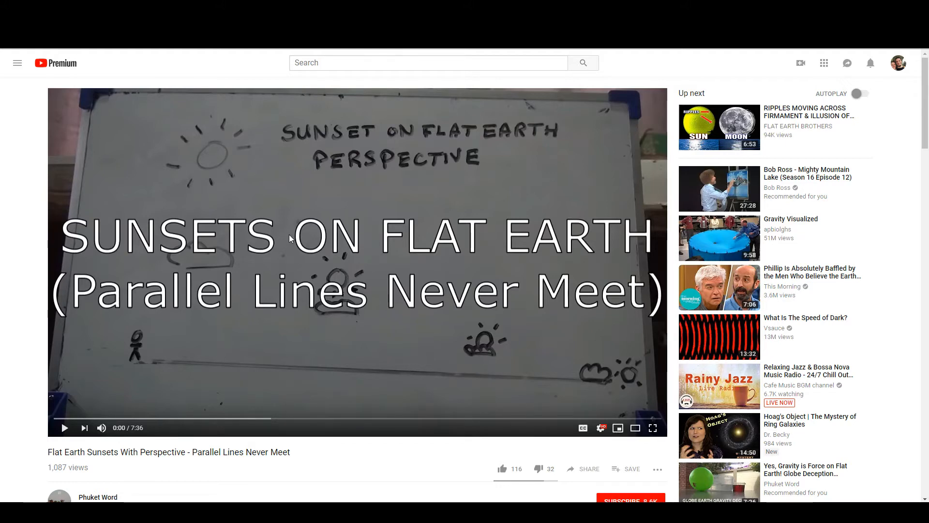
mouse_move(280, 265)
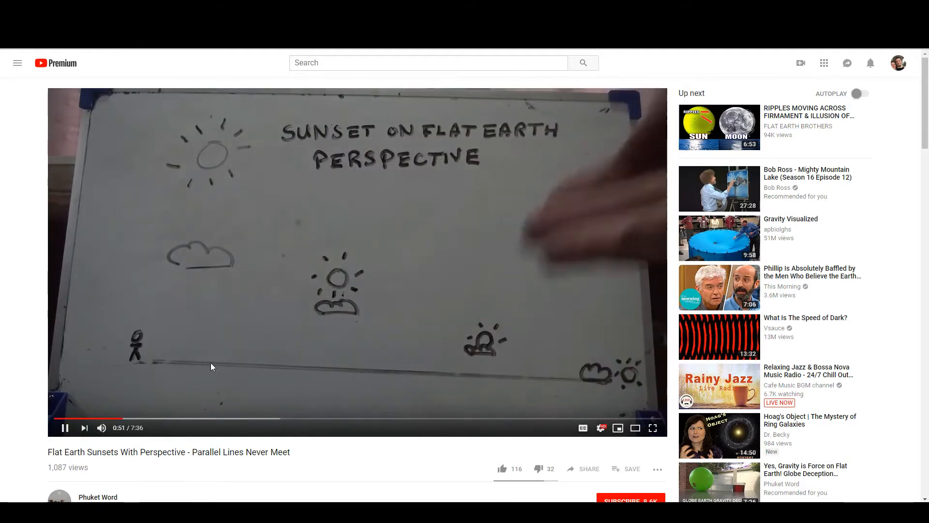
- Pause the sunset video at 0:54 on the whiteboard sketch of the sinking sun
click(65, 427)
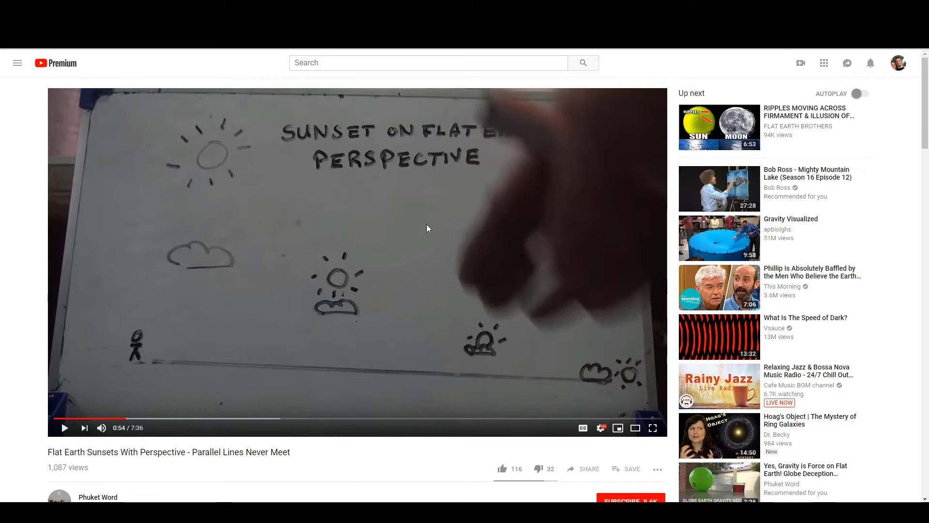
mouse_move(215, 270)
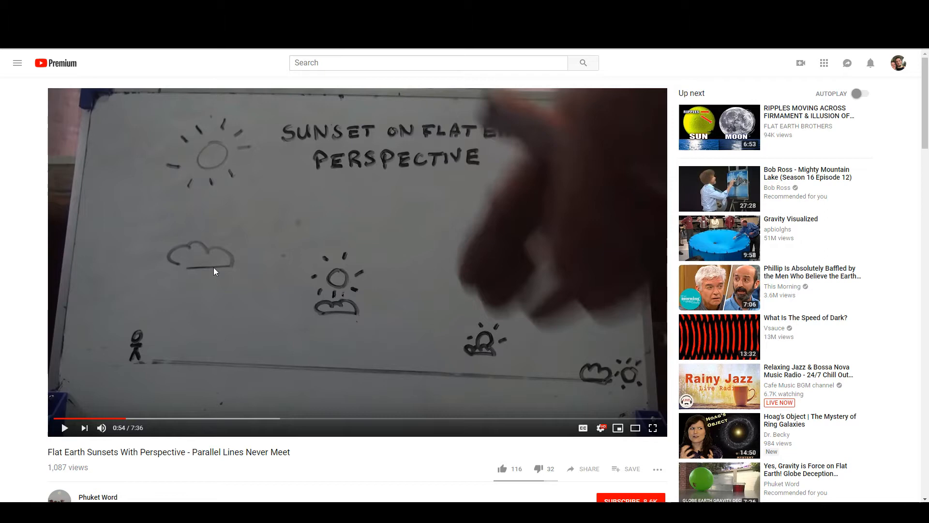
mouse_move(345, 274)
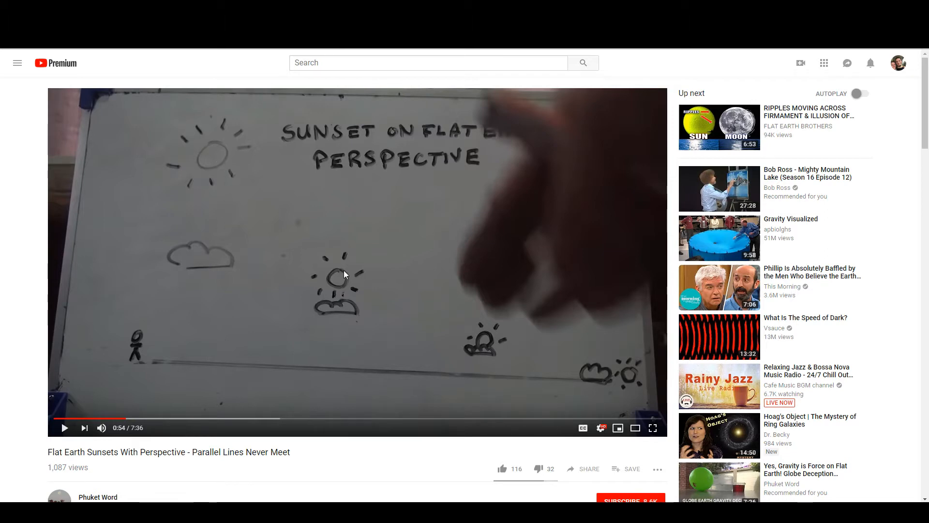
mouse_move(148, 261)
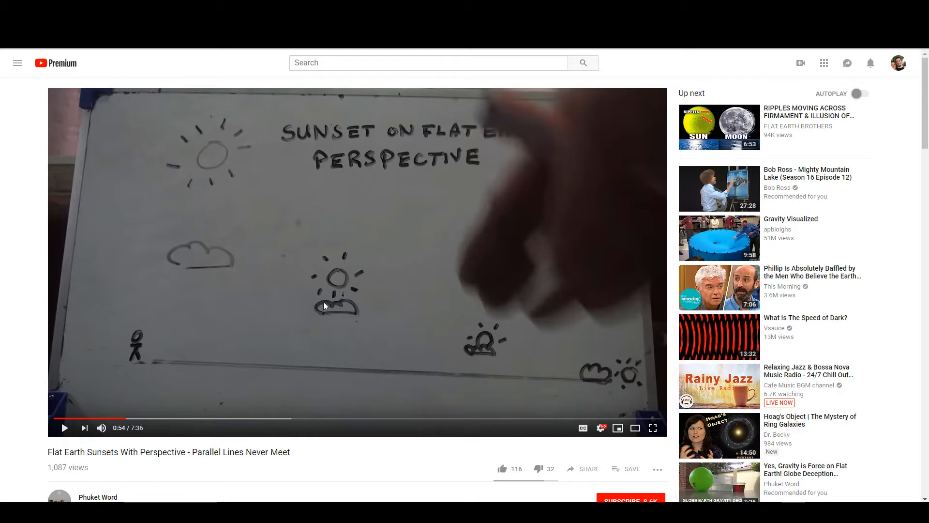
mouse_move(346, 298)
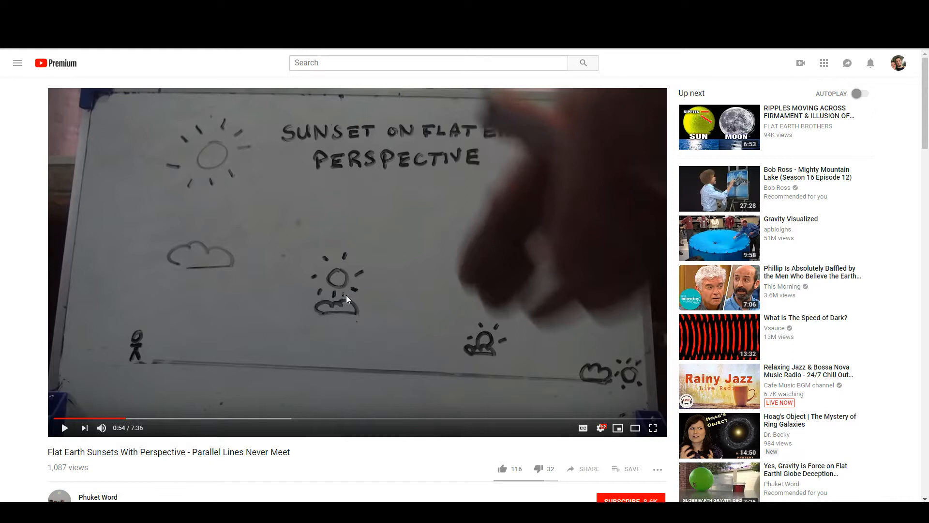
mouse_move(221, 207)
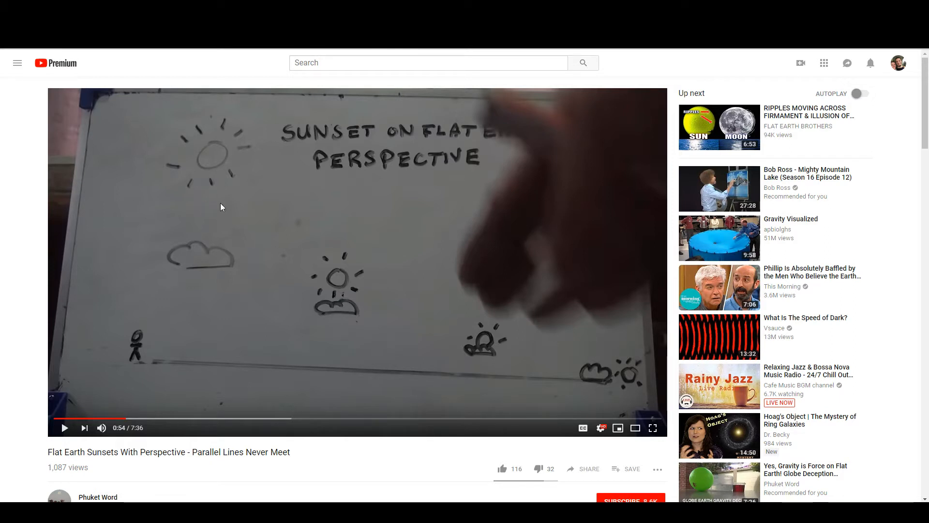
mouse_move(339, 296)
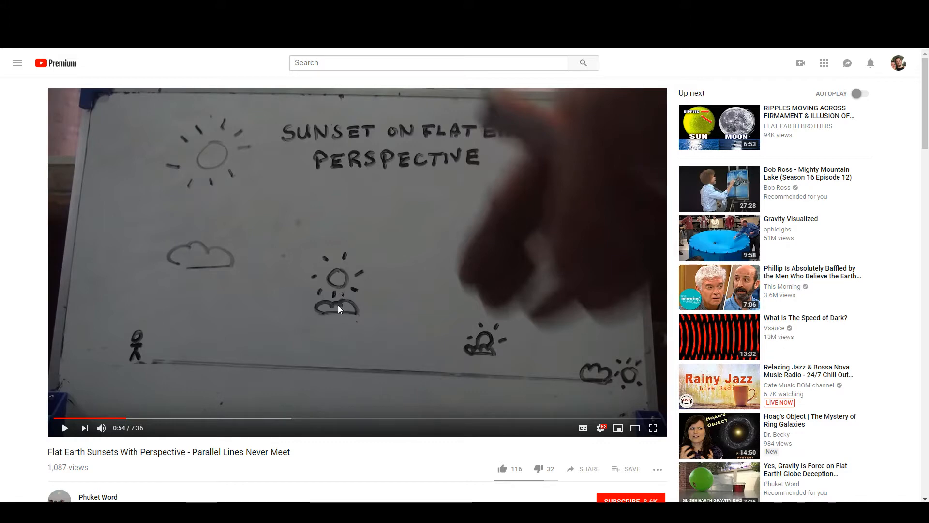
mouse_move(223, 226)
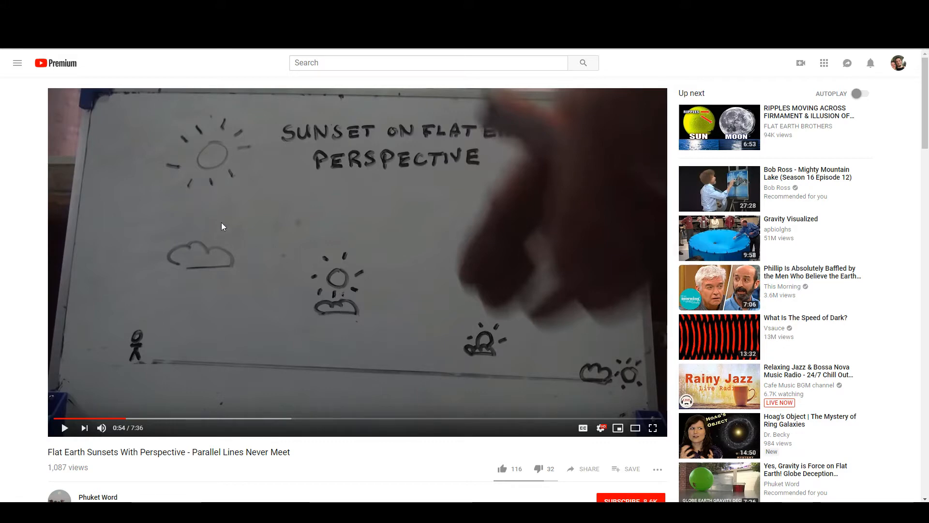
mouse_move(555, 375)
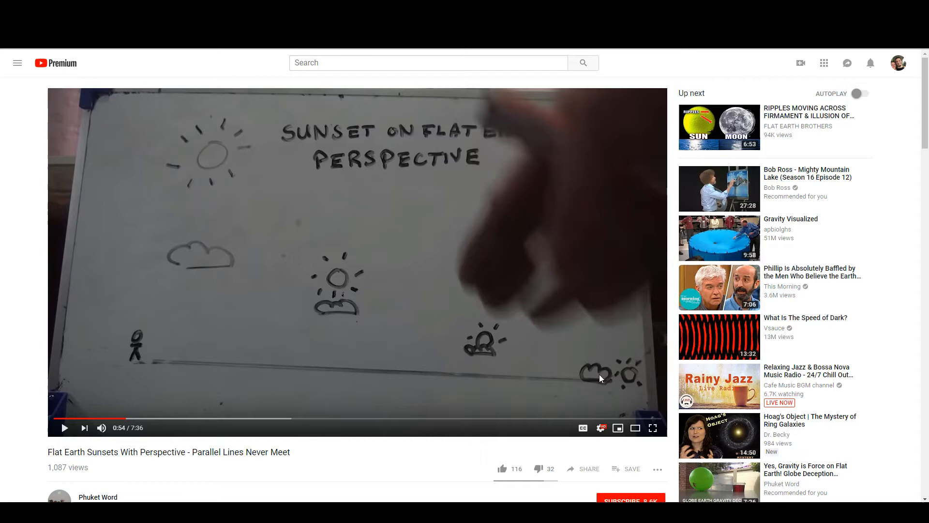
mouse_move(212, 158)
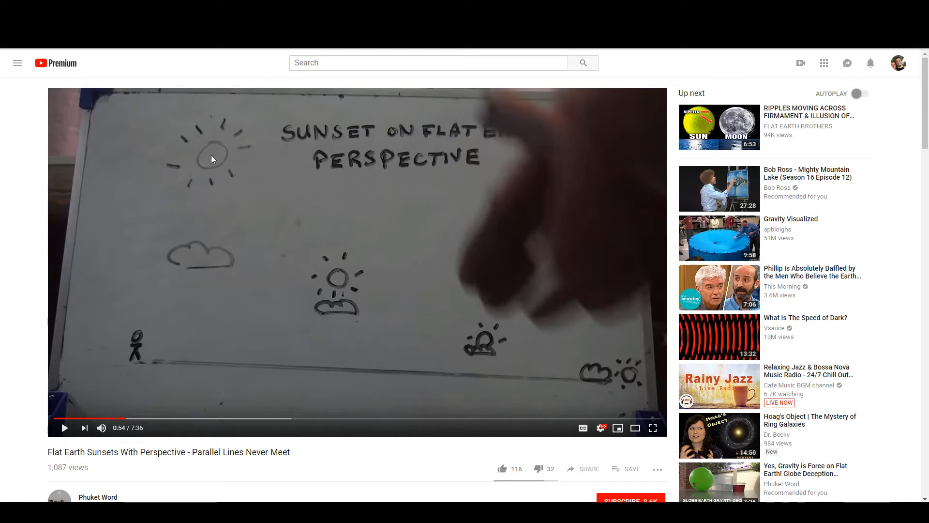
mouse_move(628, 373)
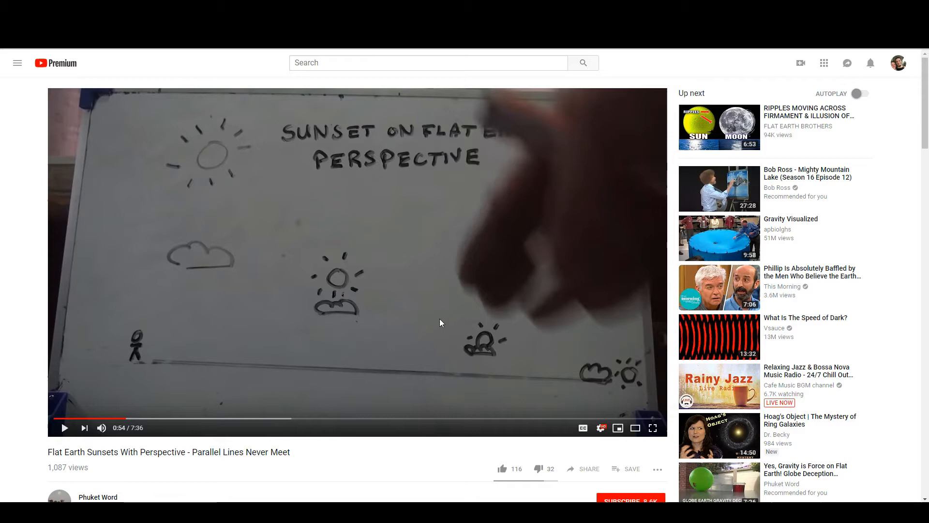
mouse_move(190, 126)
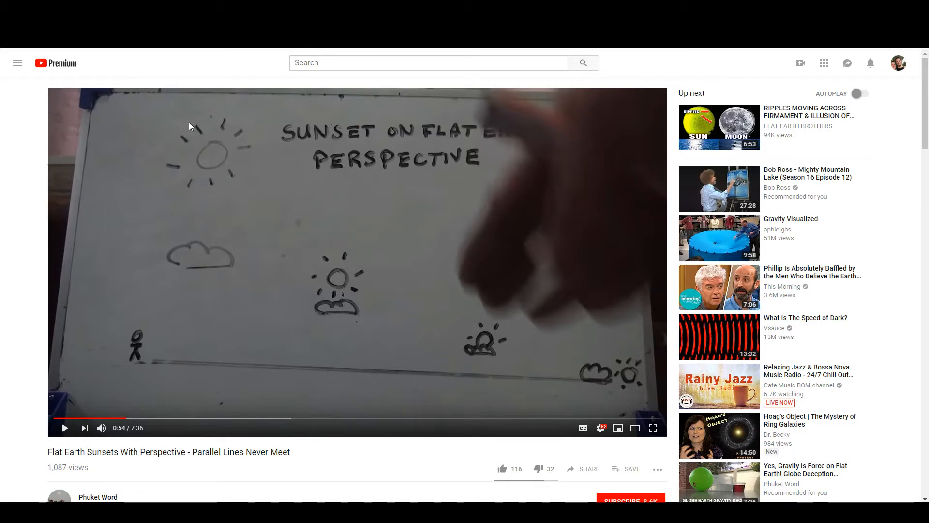
mouse_move(190, 125)
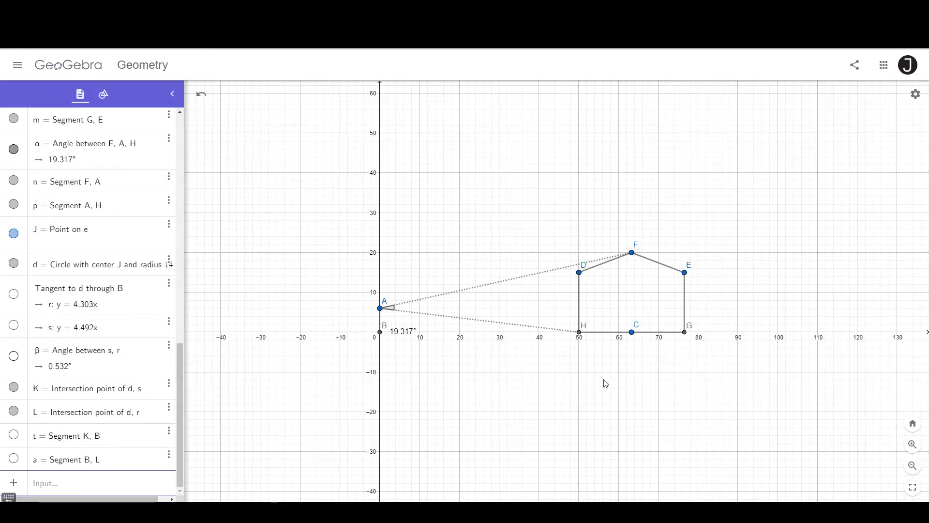
mouse_move(191, 115)
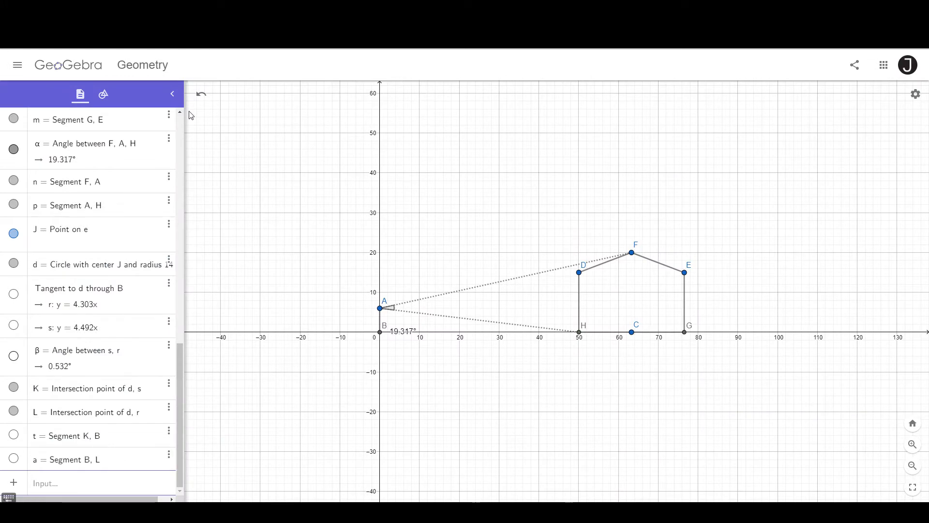
- Hide the object list so the house diagram with its 19.317° angle fills the view
click(173, 94)
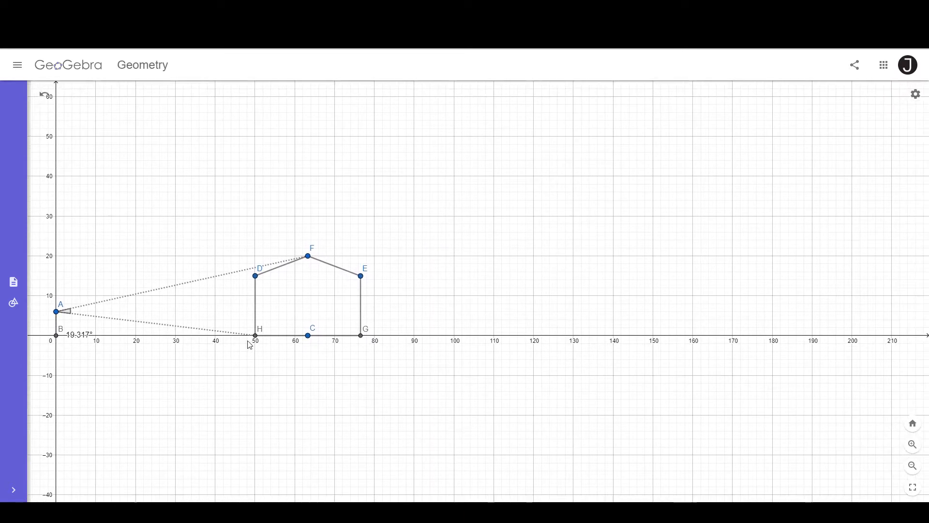
mouse_move(341, 275)
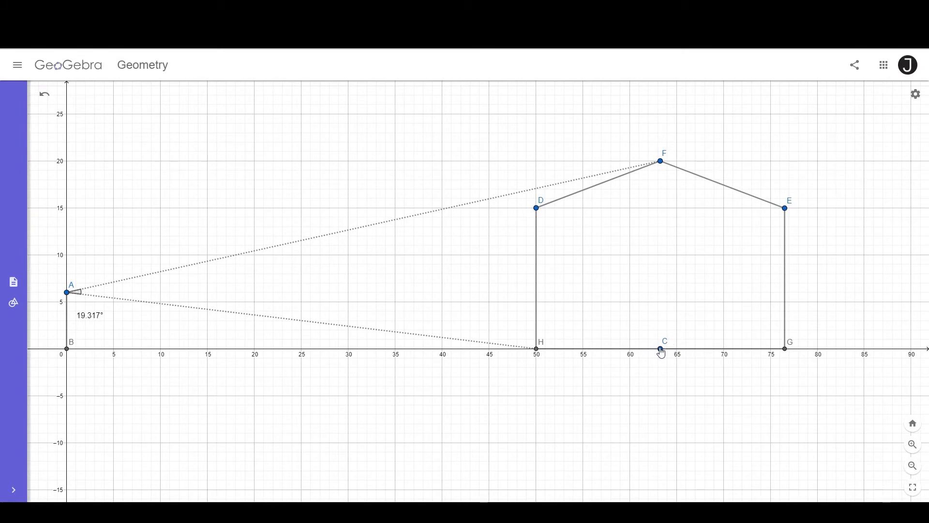
mouse_move(661, 166)
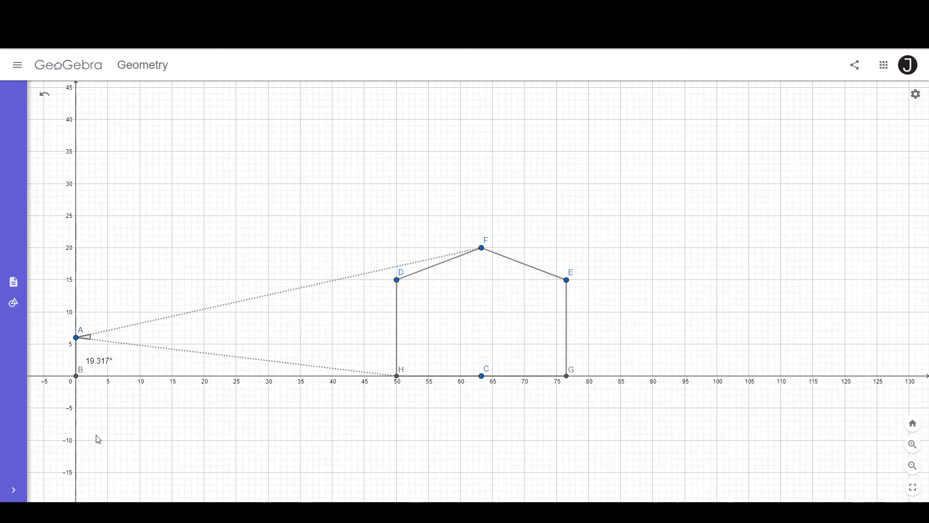
mouse_move(508, 411)
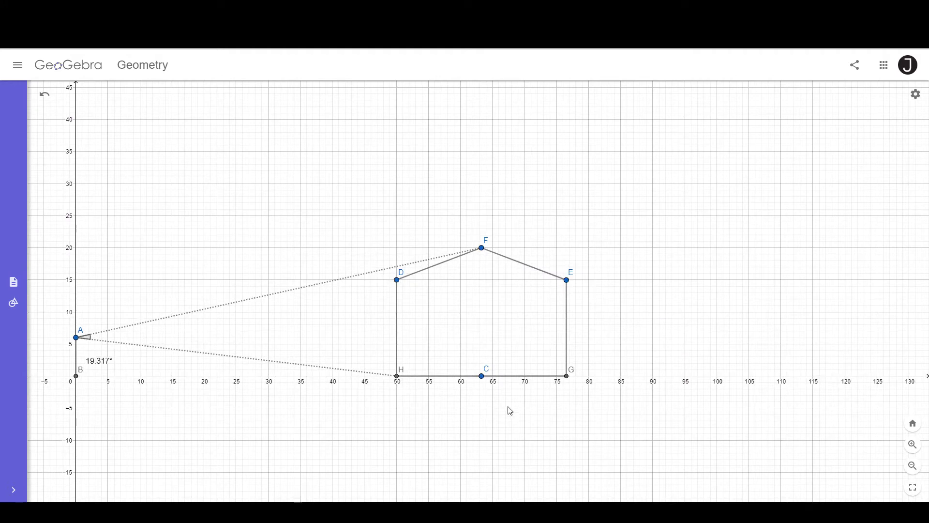
mouse_move(398, 389)
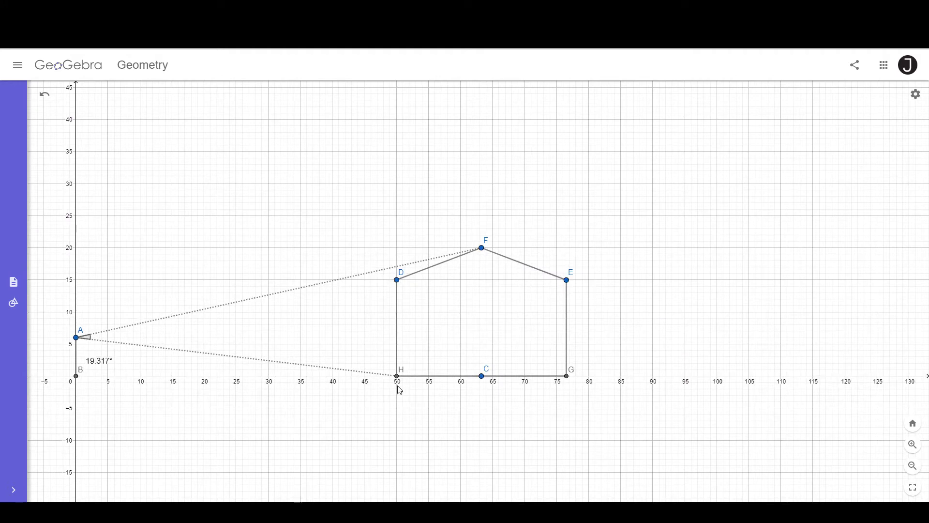
mouse_move(99, 369)
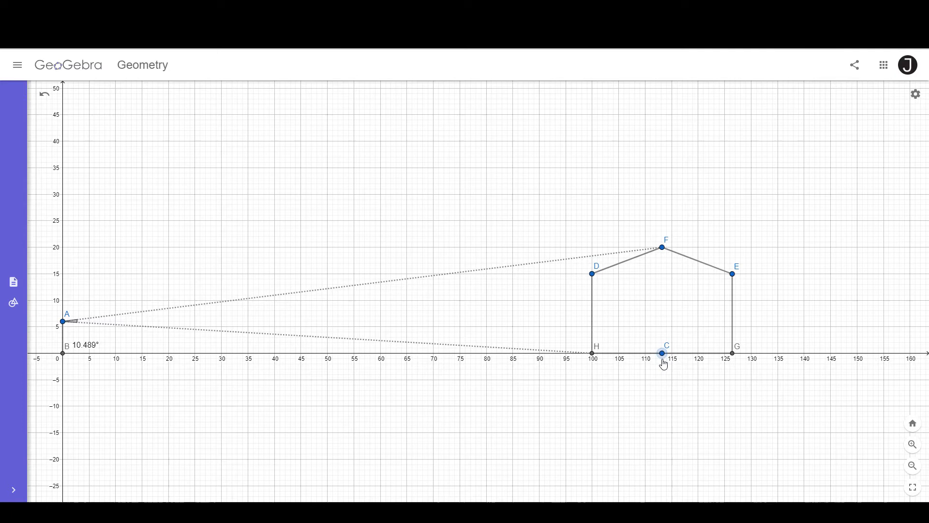
- Move the house via point C to x=100–126, shrinking the angle at A to 10.489°
click(662, 354)
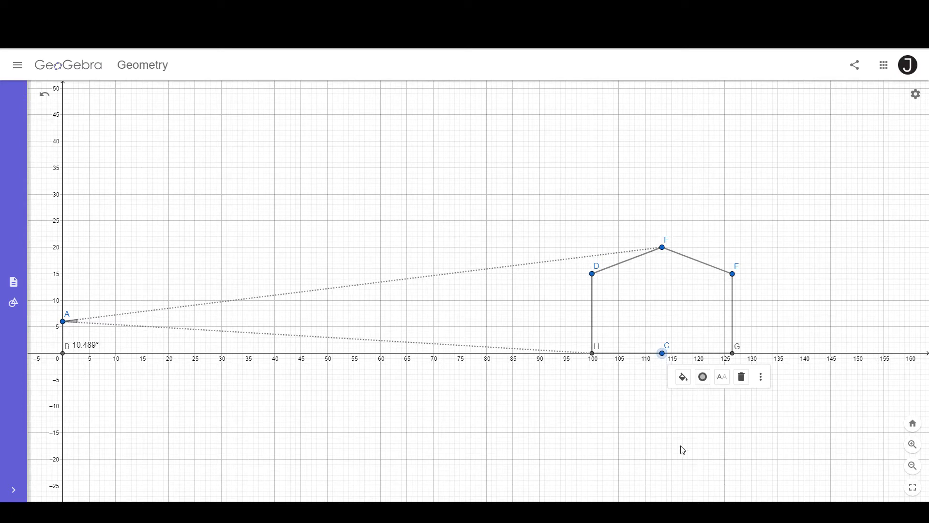
mouse_move(98, 377)
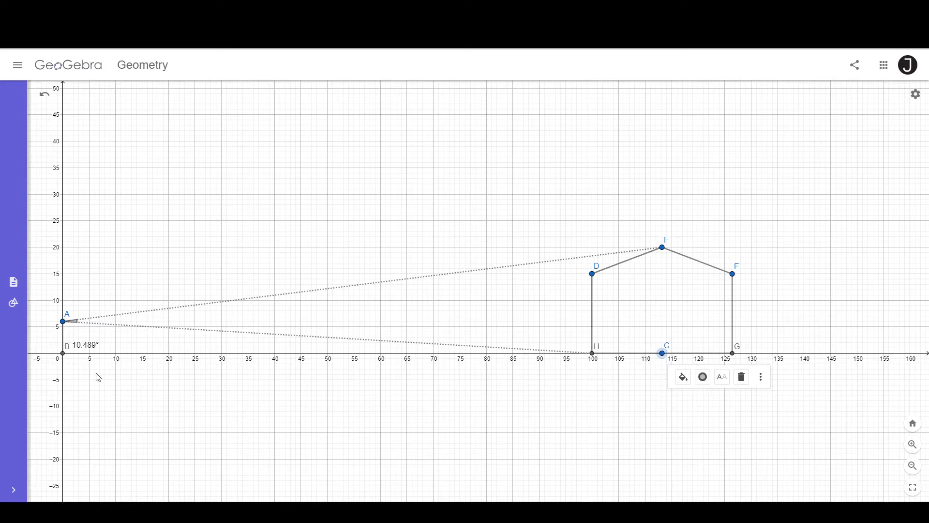
mouse_move(97, 382)
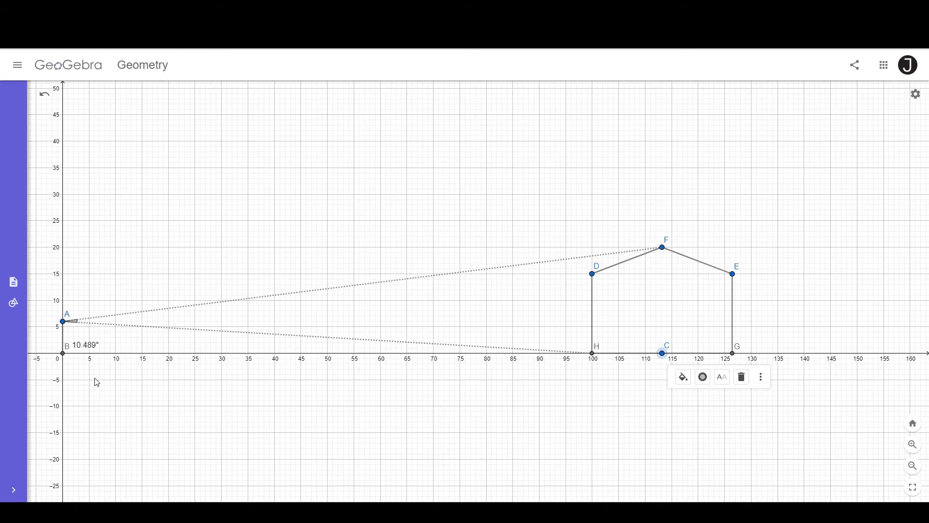
mouse_move(143, 379)
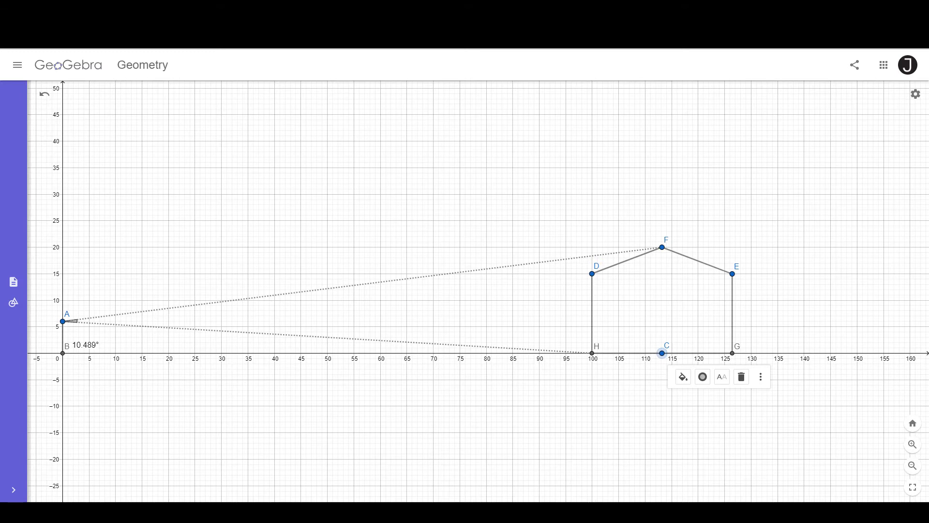
mouse_move(146, 422)
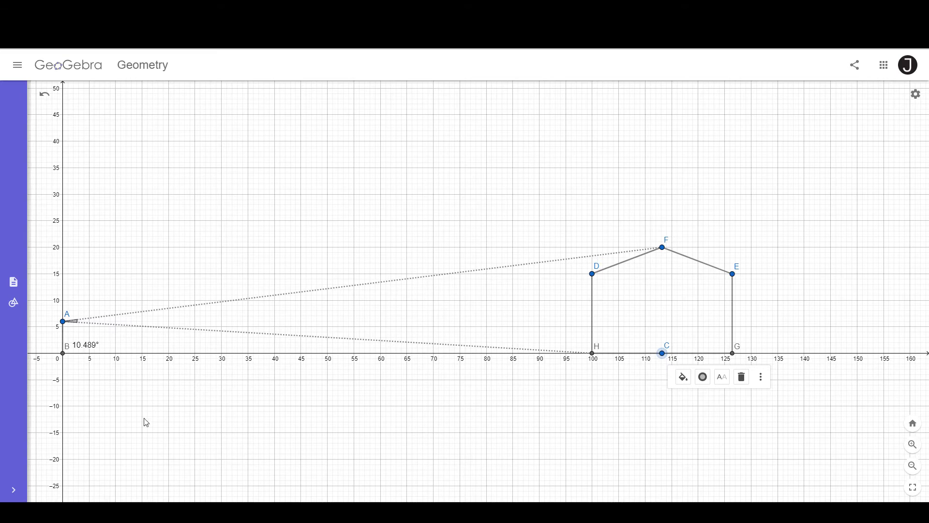
mouse_move(617, 300)
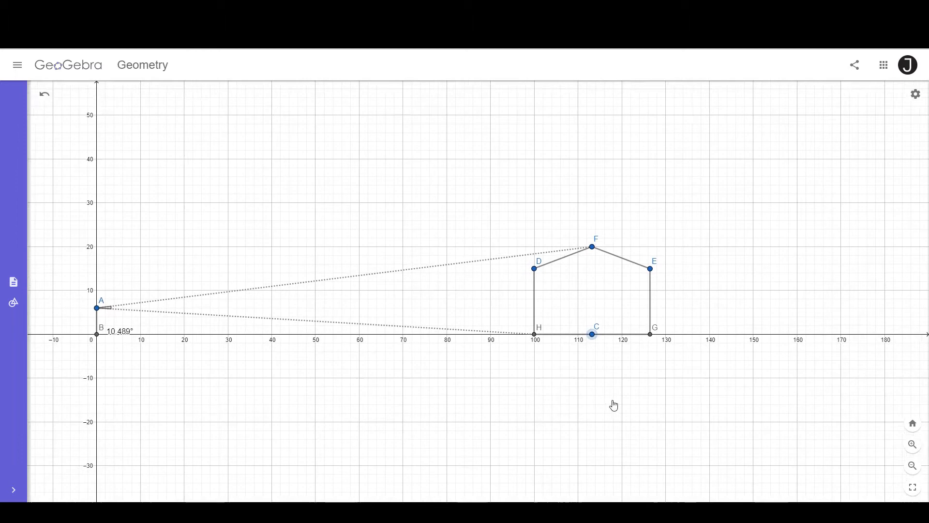
- Move the house via point C to x=200–226, shrinking the angle at A to 5.468°
scroll(down, 3)
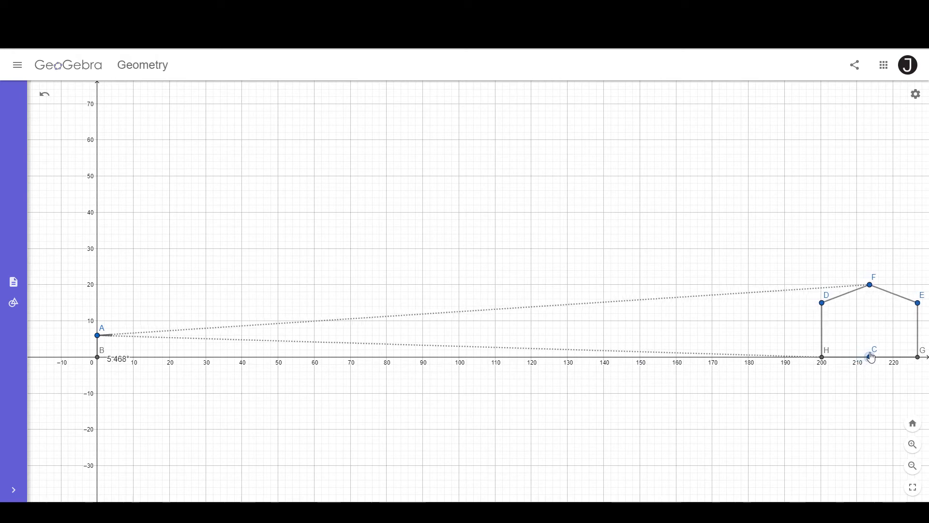
click(872, 355)
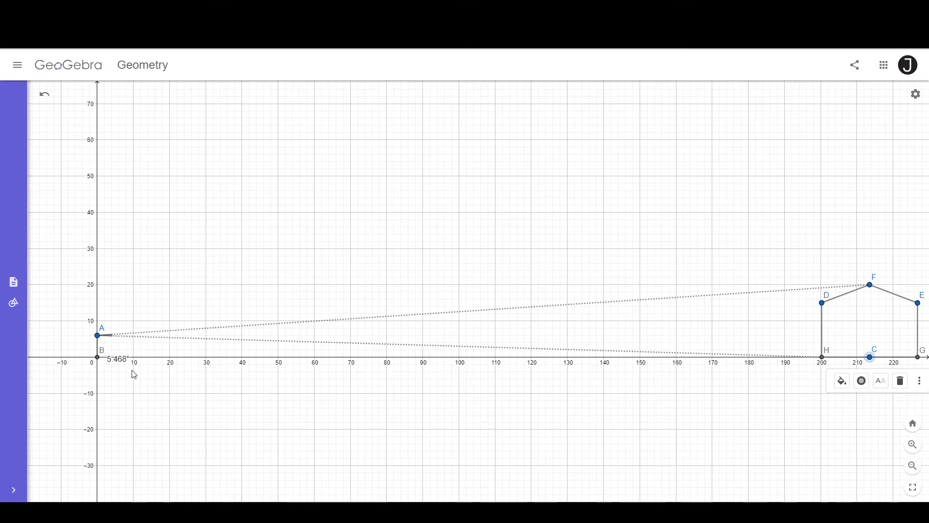
mouse_move(75, 486)
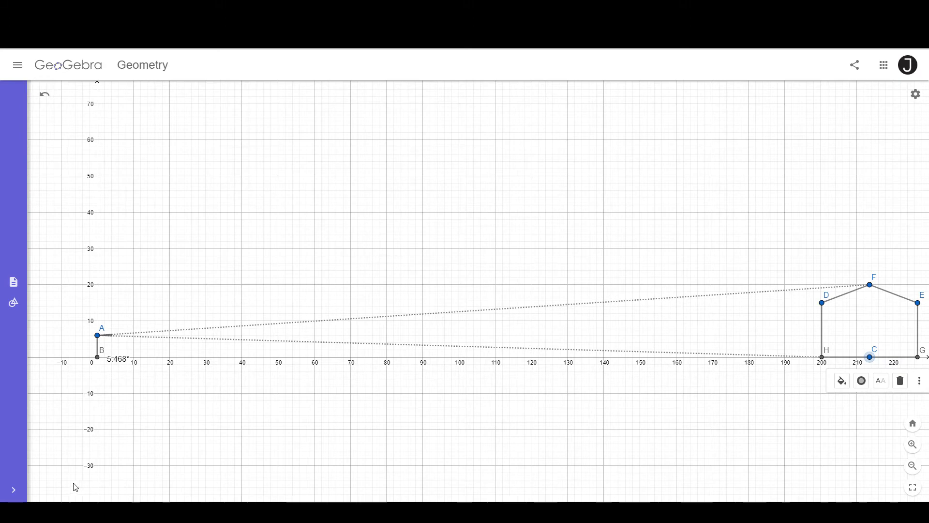
- Move the house via point C out near x=400, dropping the angle at A to about 2.8°
scroll(down, 3)
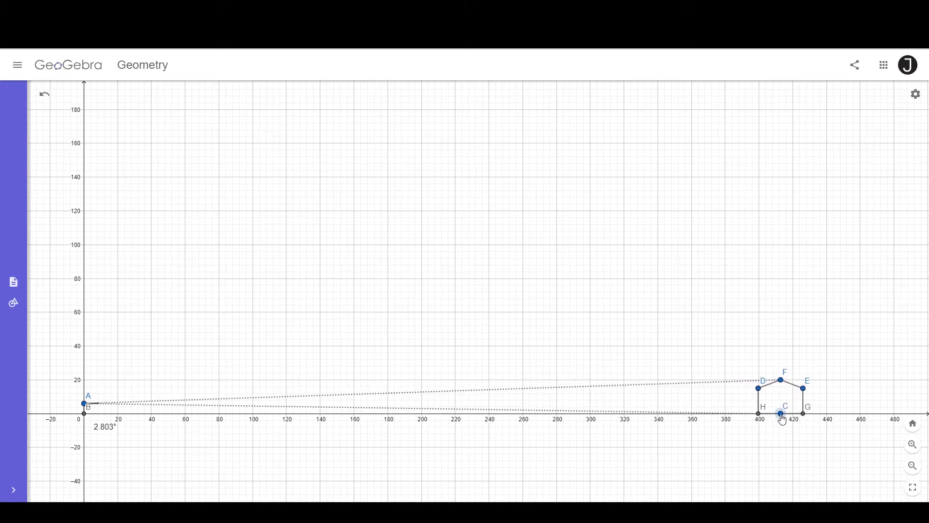
click(781, 413)
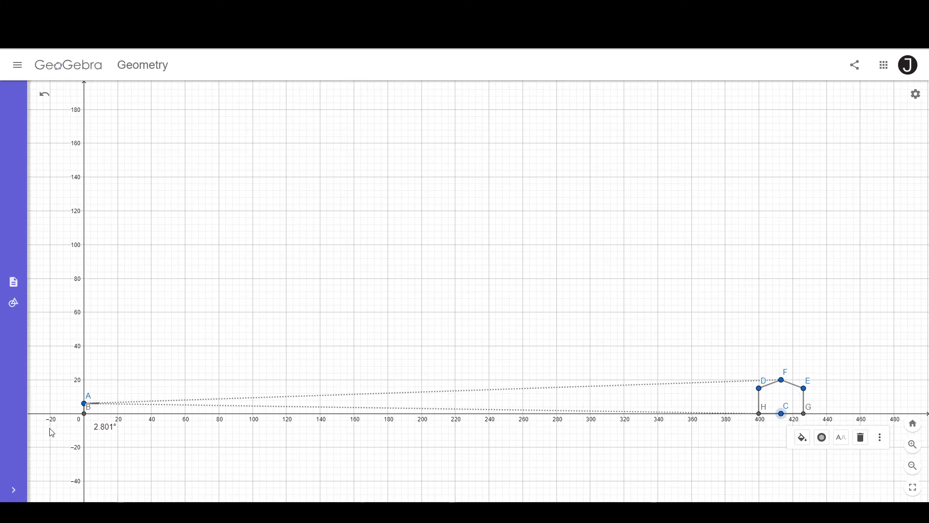
mouse_move(783, 392)
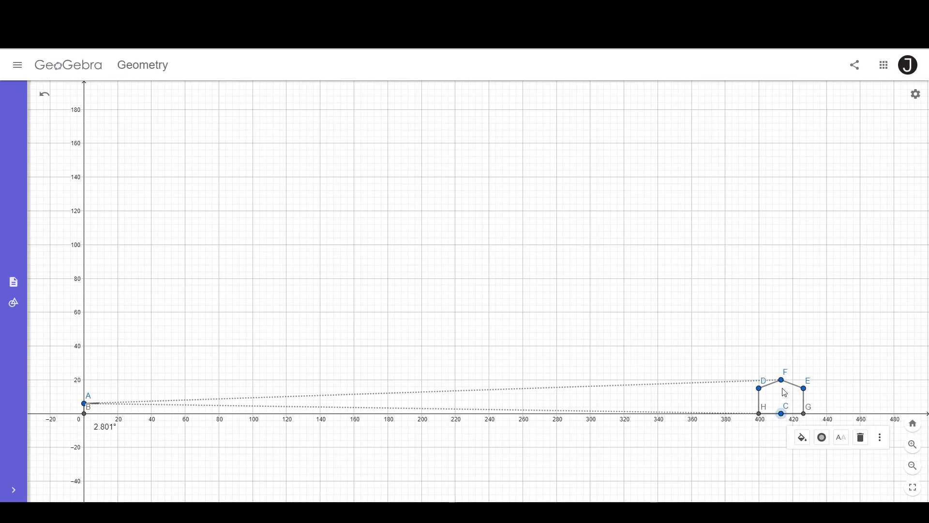
mouse_move(767, 427)
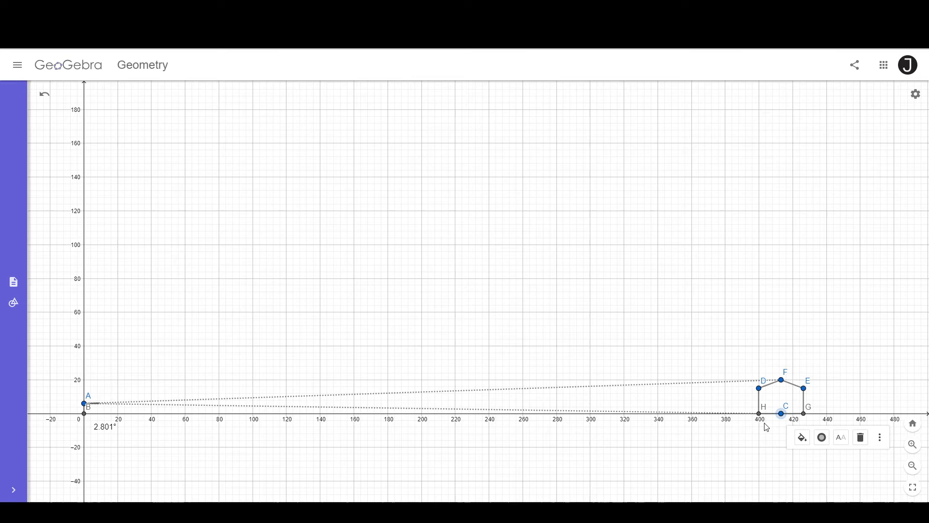
mouse_move(673, 439)
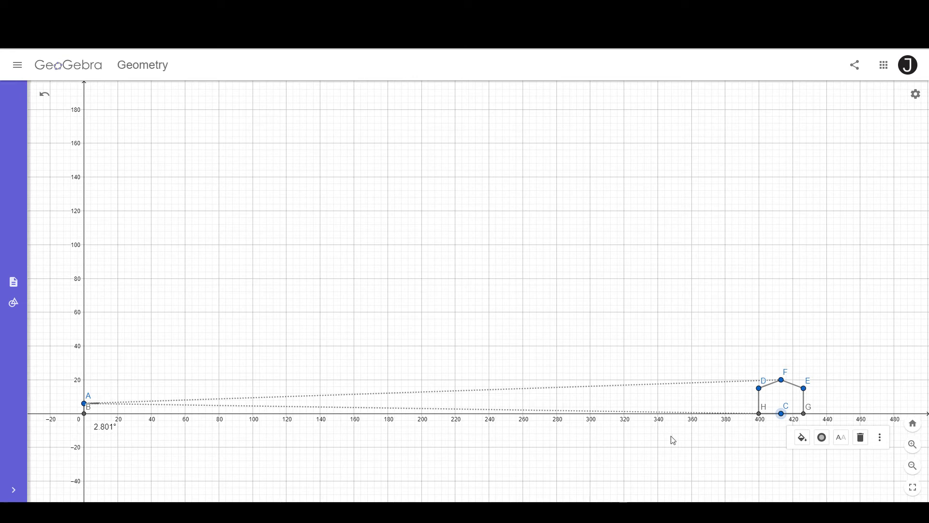
mouse_move(782, 416)
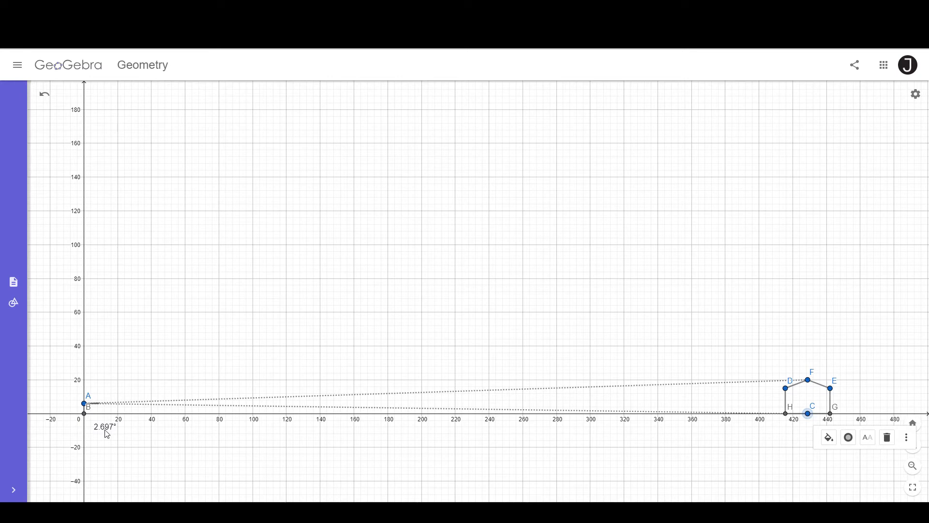
mouse_move(809, 418)
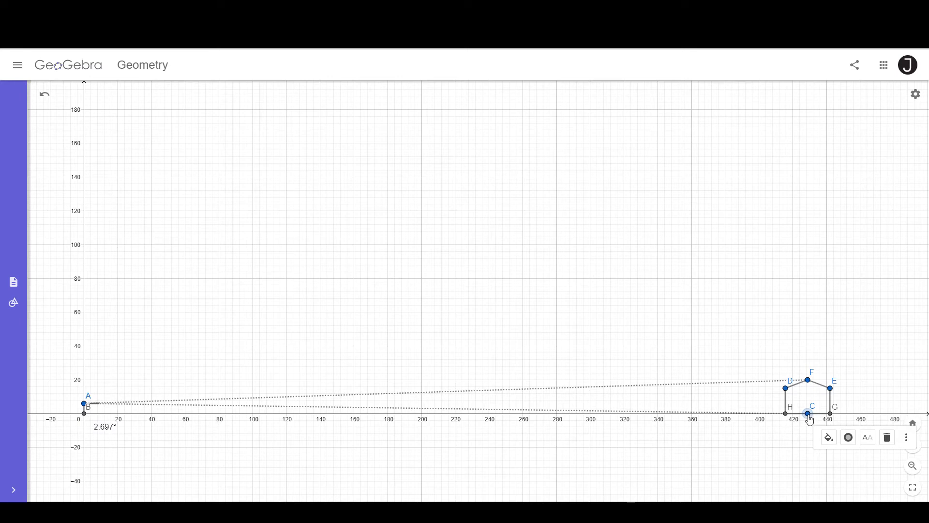
mouse_move(751, 421)
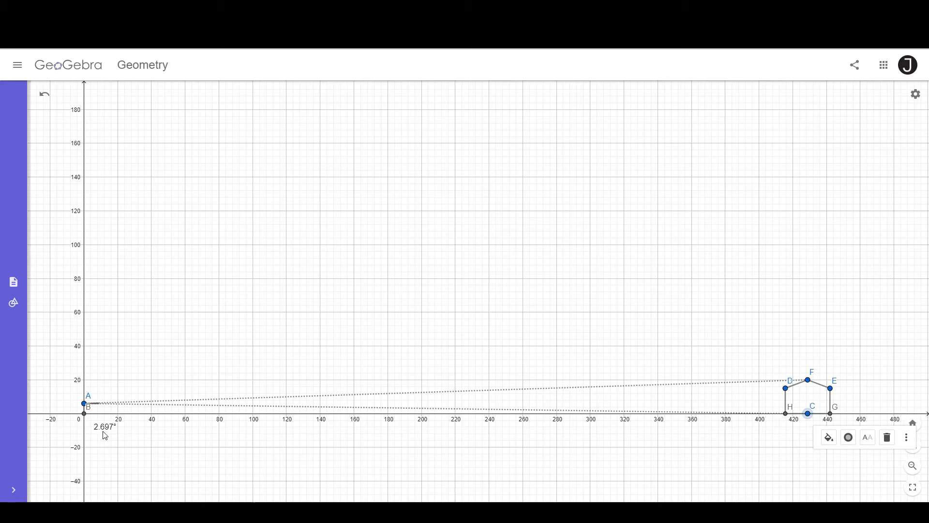
mouse_move(813, 421)
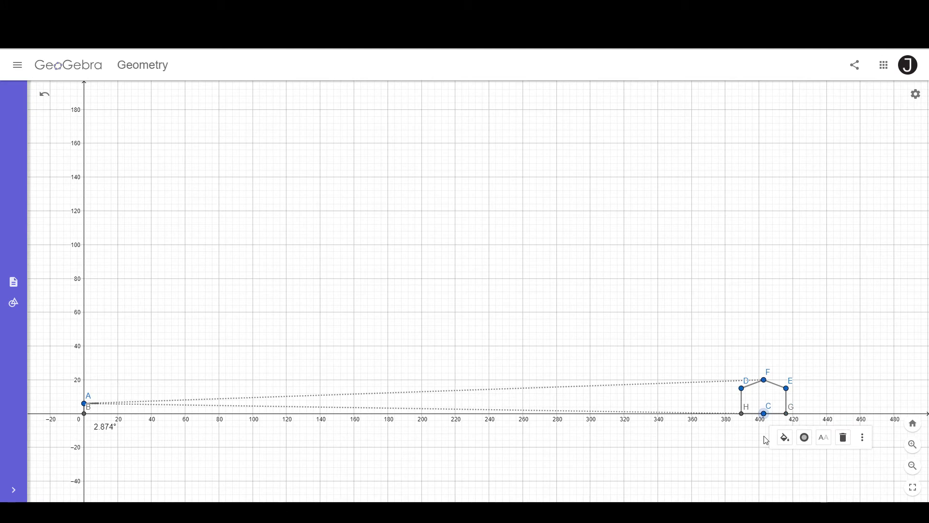
mouse_move(533, 312)
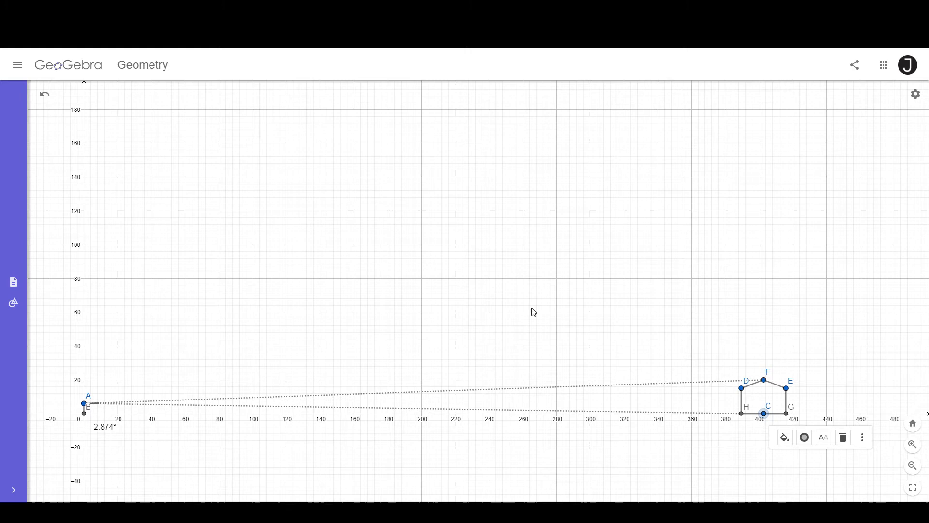
mouse_move(13, 282)
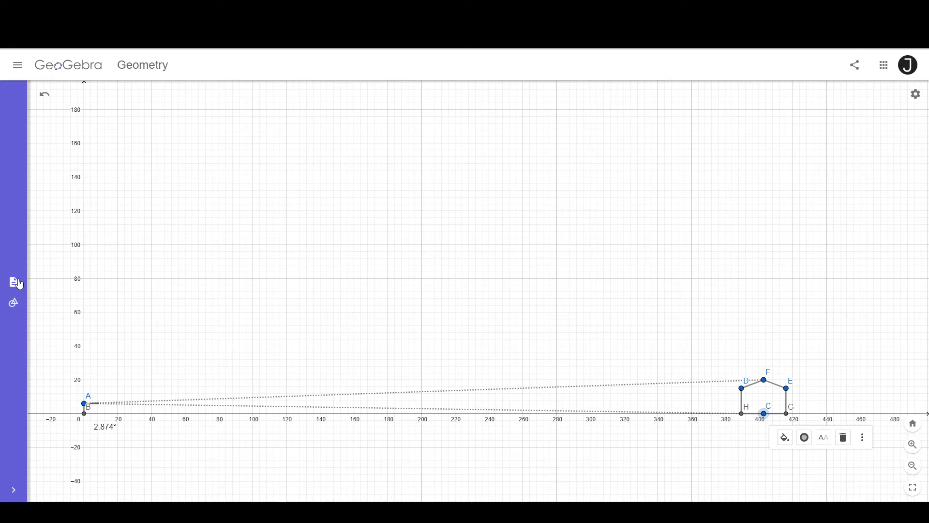
- Reveal the hidden segments t and a from B, showing the 0.532° angle between tangents at B
click(12, 282)
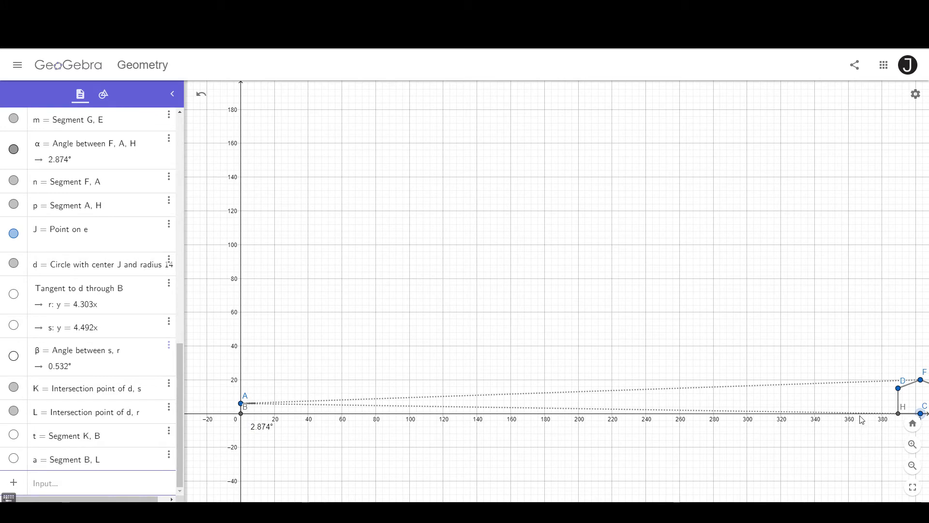
mouse_move(280, 447)
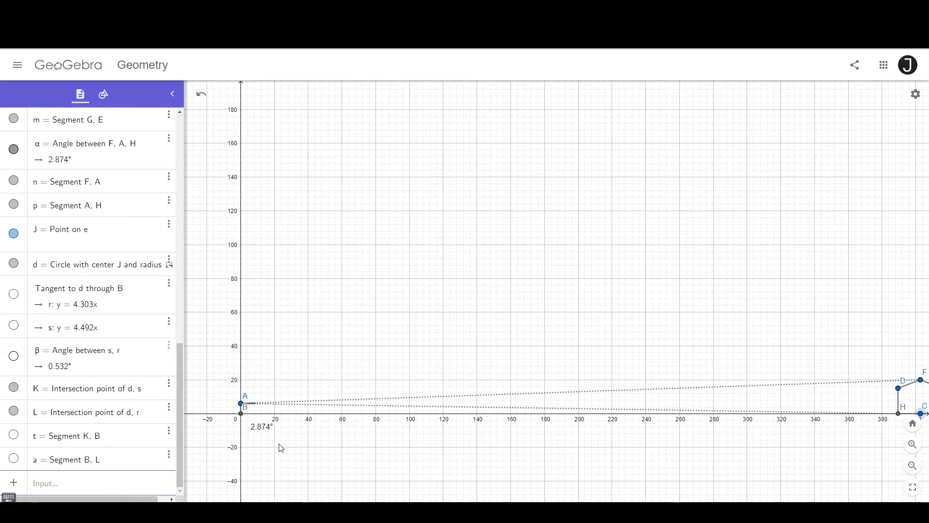
mouse_move(243, 424)
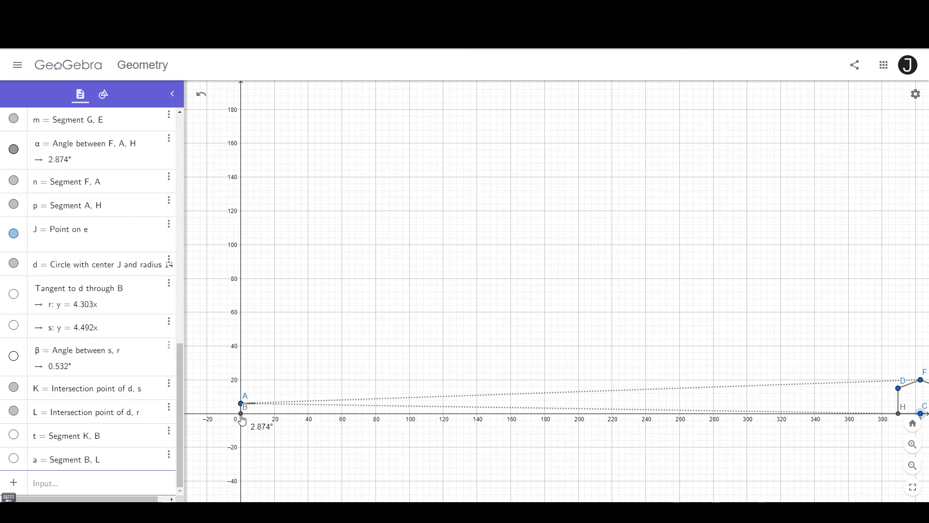
click(102, 93)
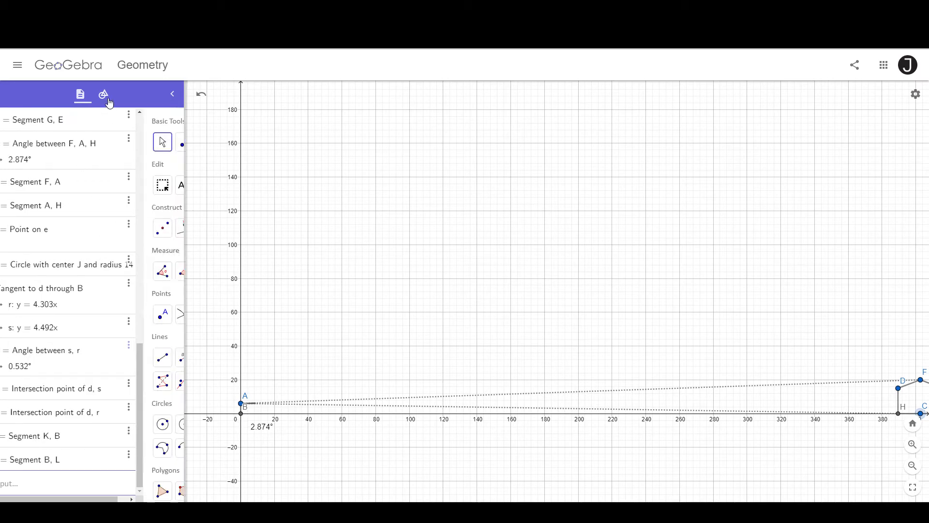
click(104, 94)
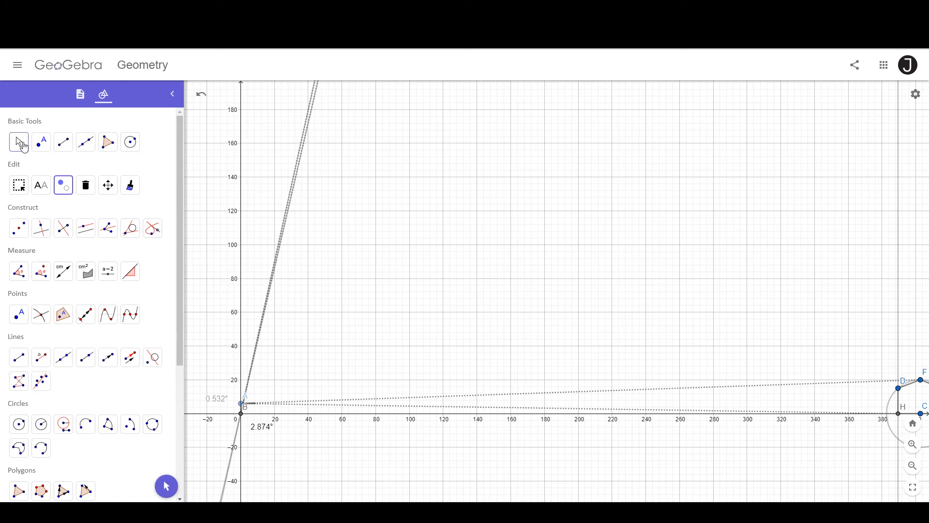
click(18, 142)
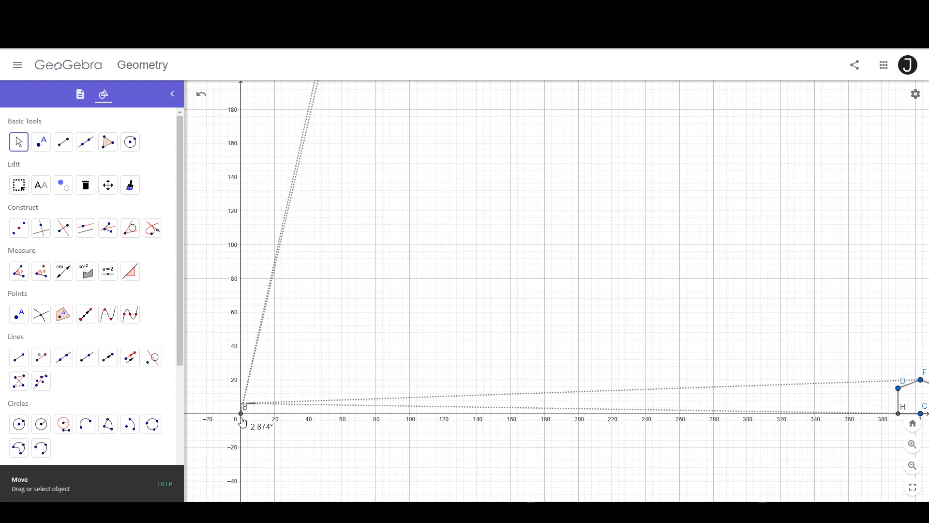
click(80, 94)
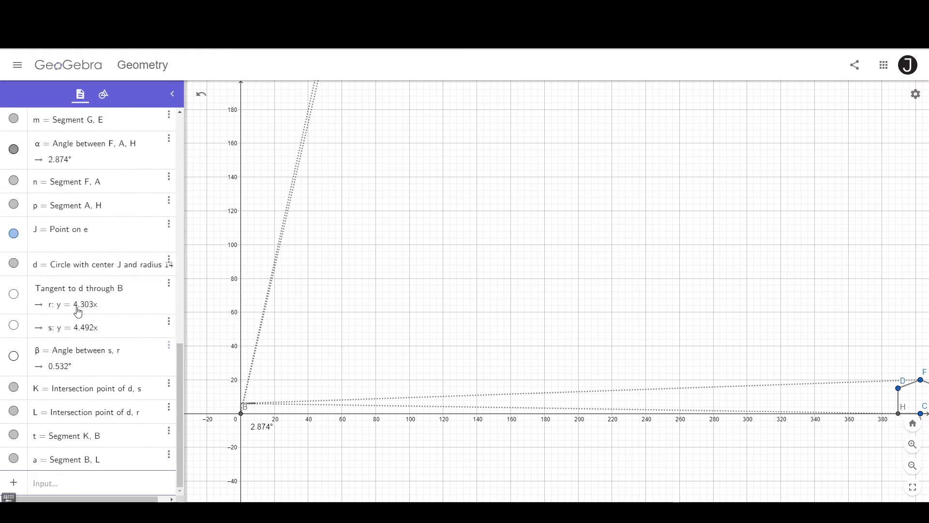
click(13, 355)
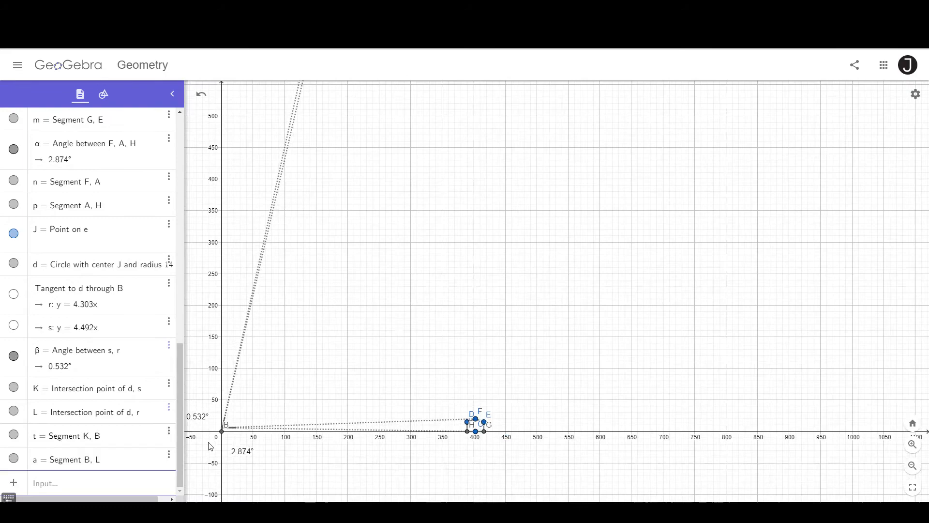
- Level the sun's line at height 3000 and zoom out to show observer B and the radius-14 sun, angle 0.522°
scroll(down, 3)
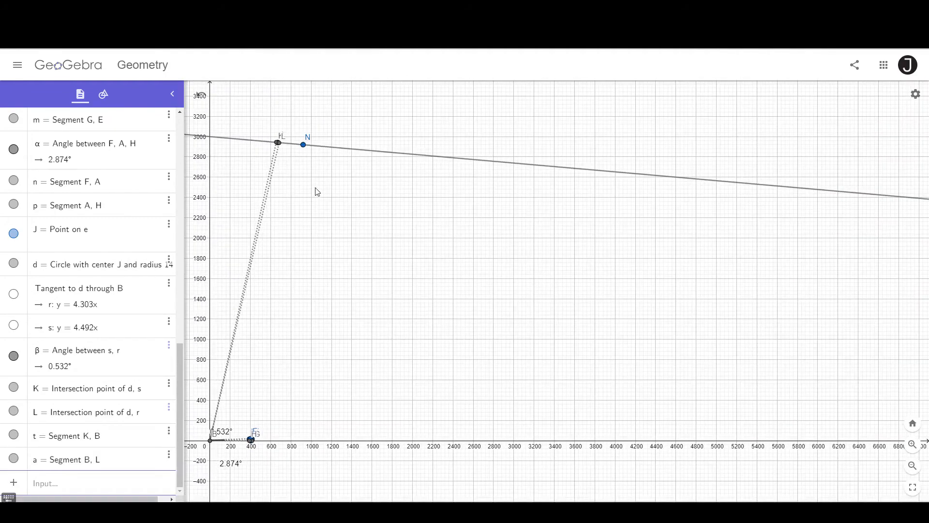
drag(302, 144, 304, 142)
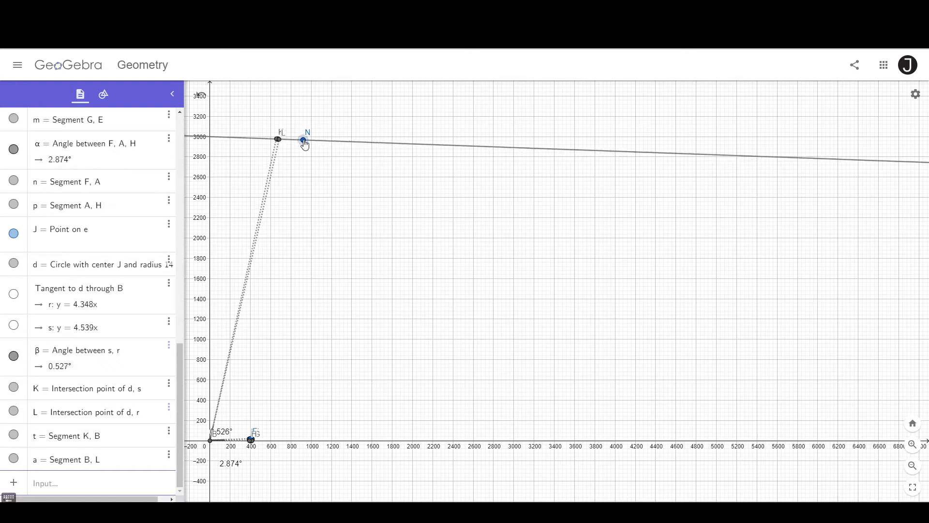
drag(304, 143, 303, 137)
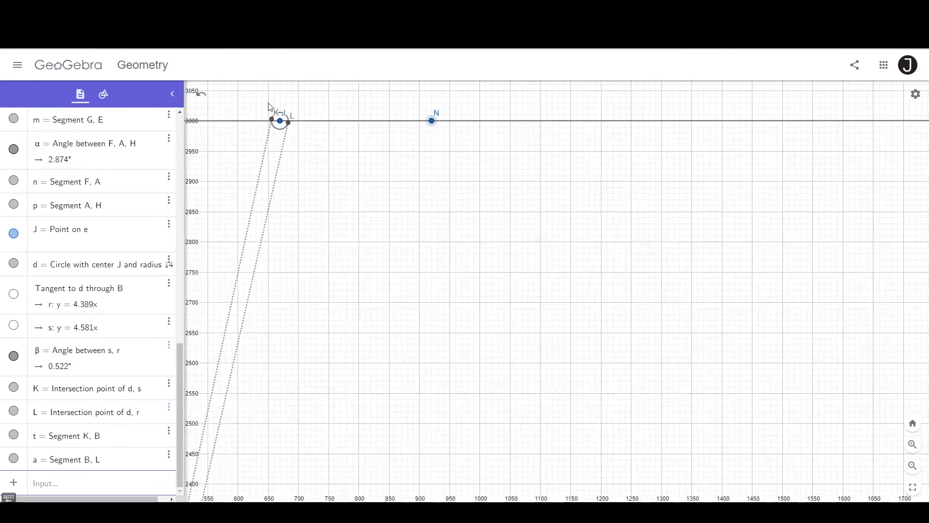
scroll(down, 3)
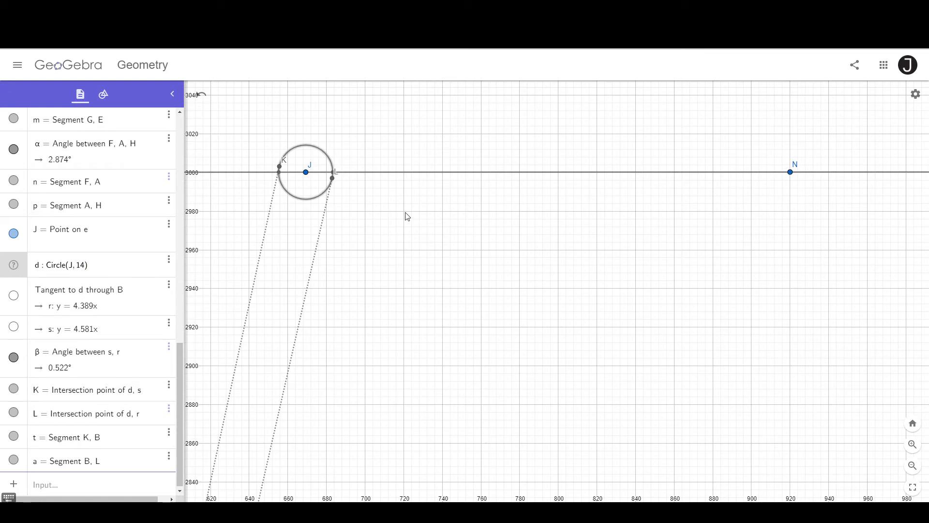
mouse_move(300, 183)
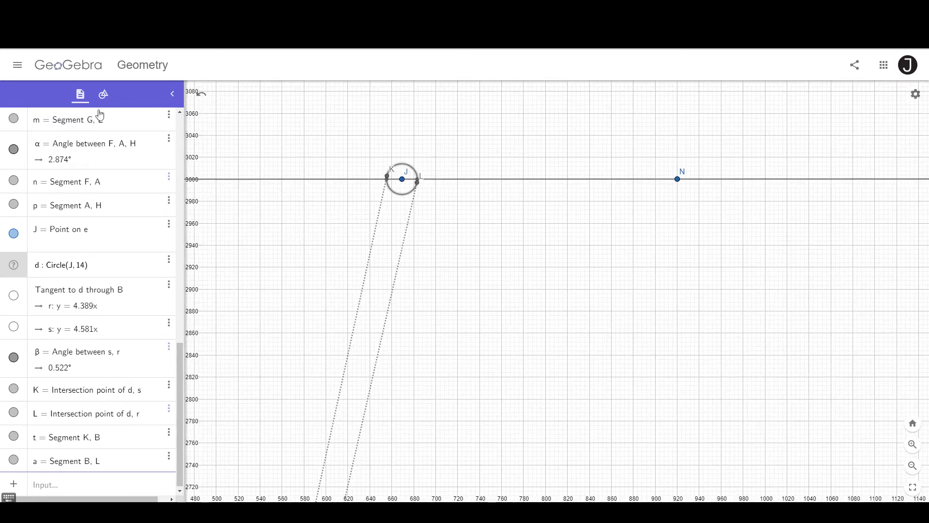
click(102, 94)
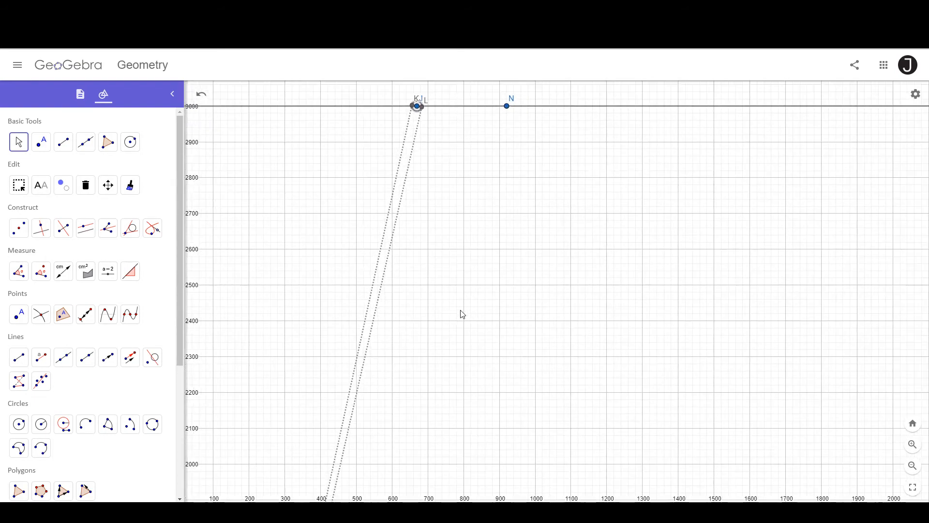
scroll(down, 3)
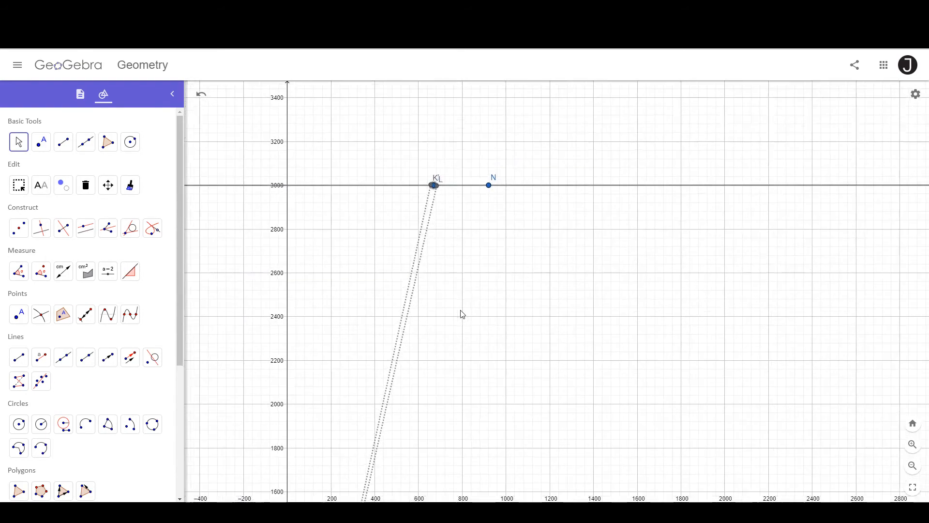
scroll(down, 3)
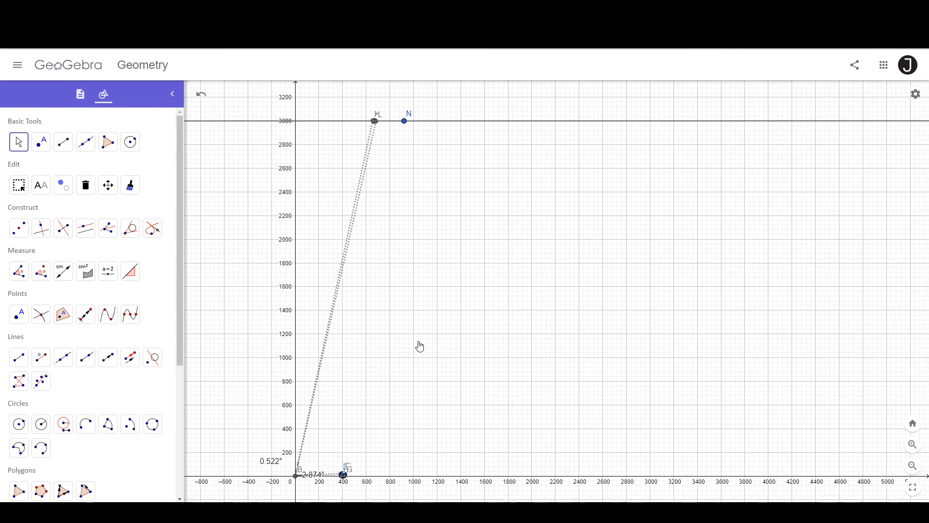
- Slide the sun's center J farther along the 3000 line, shrinking its angular size at B
click(81, 94)
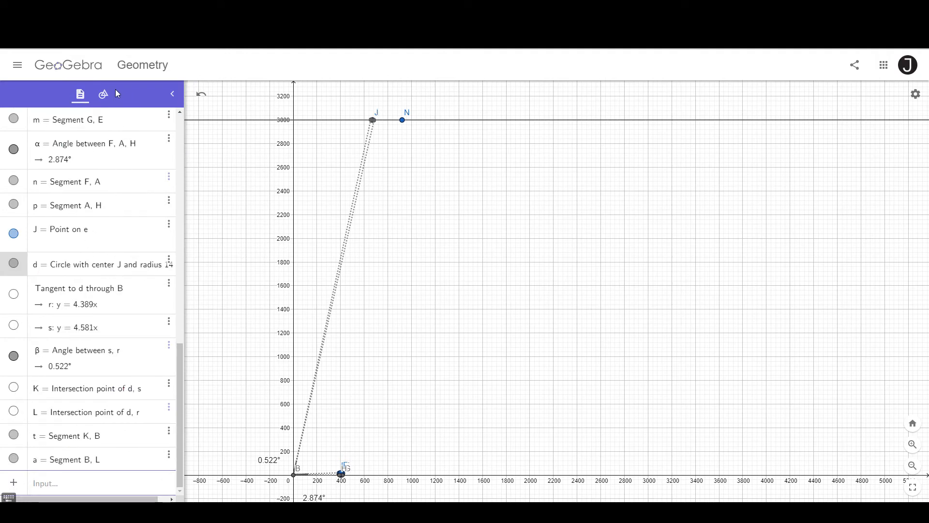
click(103, 94)
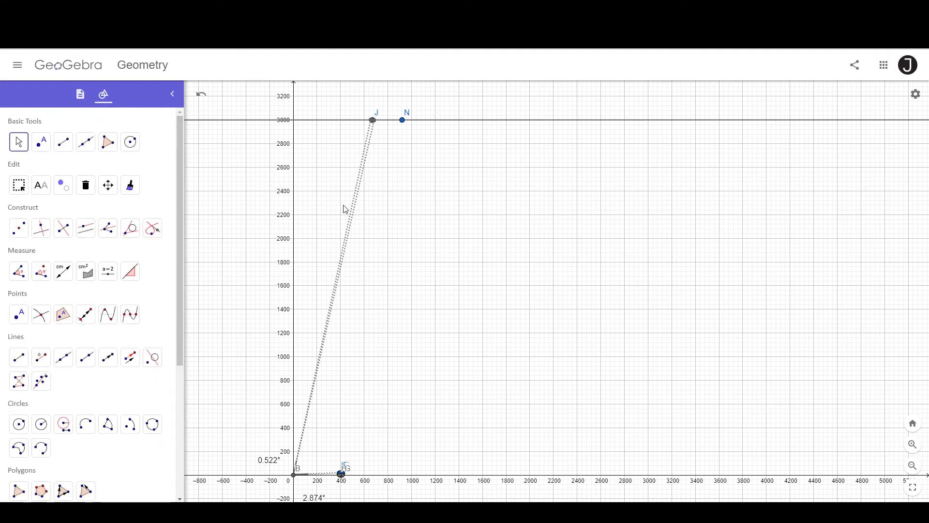
mouse_move(361, 142)
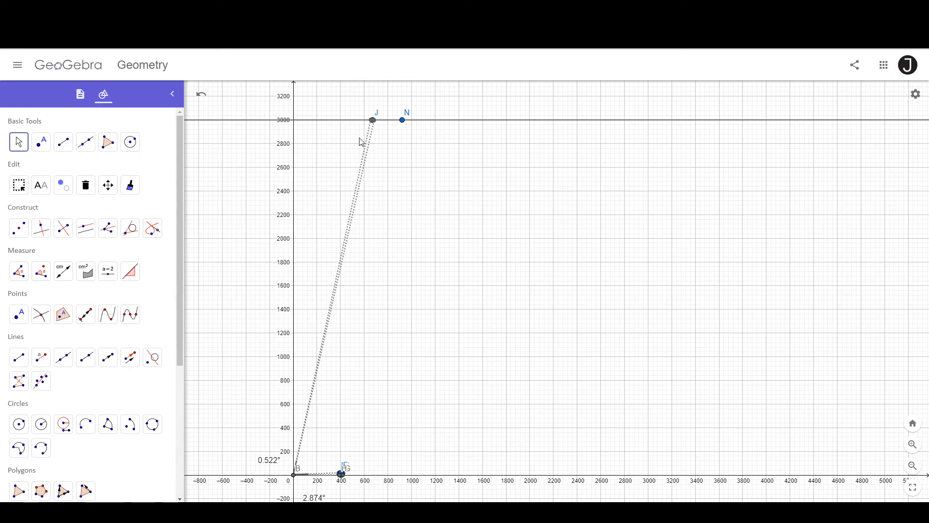
mouse_move(371, 123)
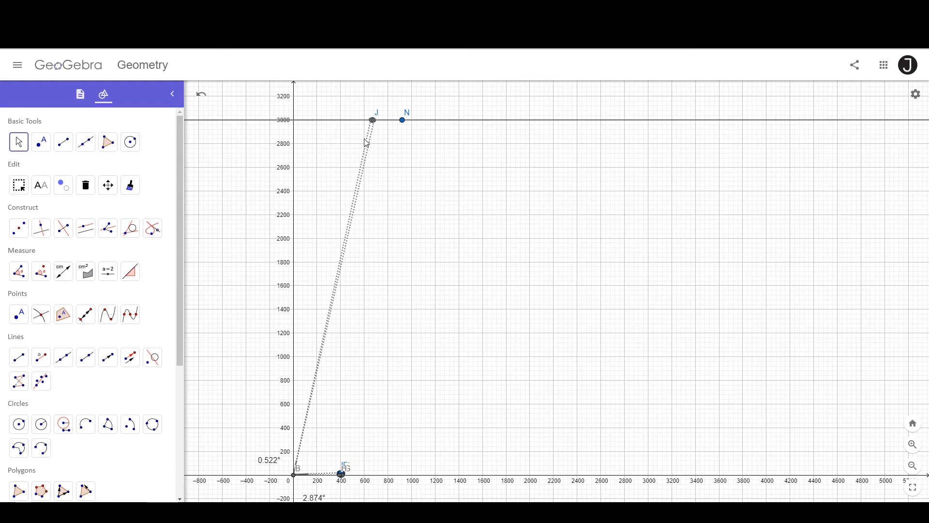
drag(372, 120, 388, 120)
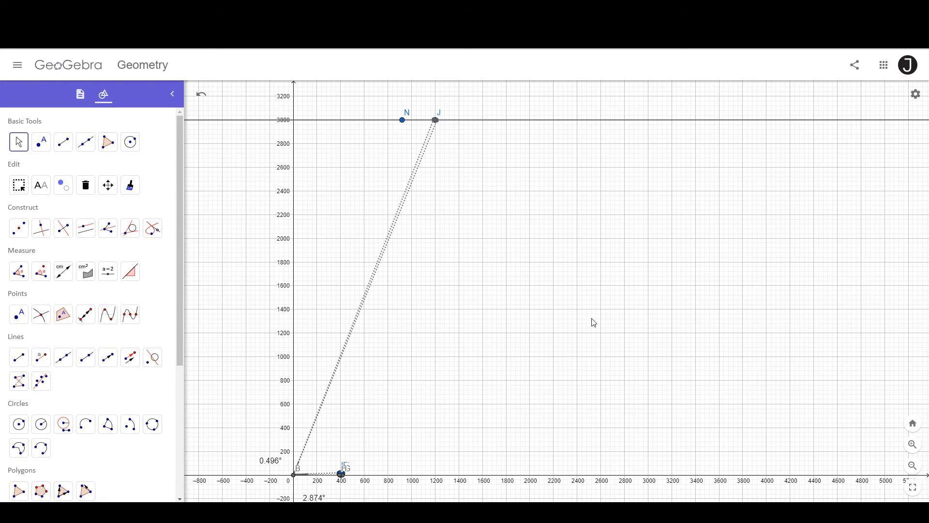
mouse_move(572, 322)
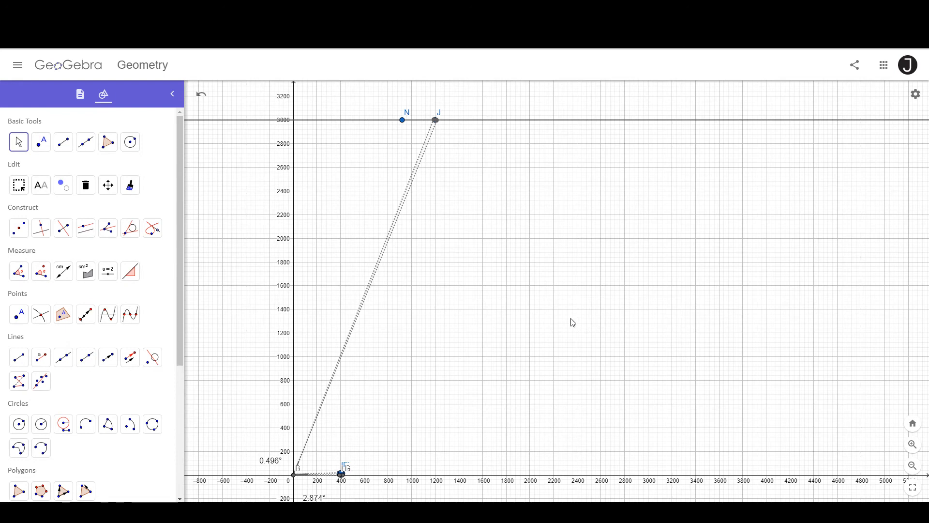
mouse_move(274, 472)
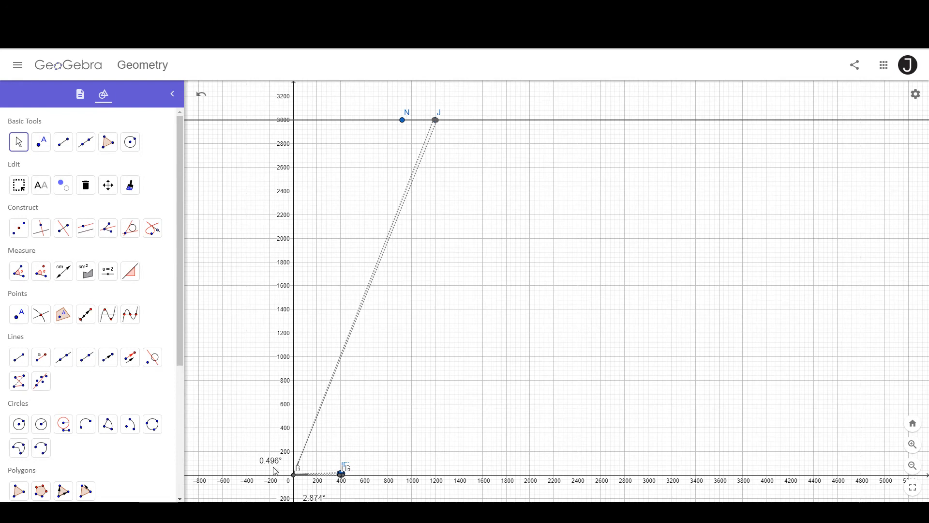
mouse_move(319, 459)
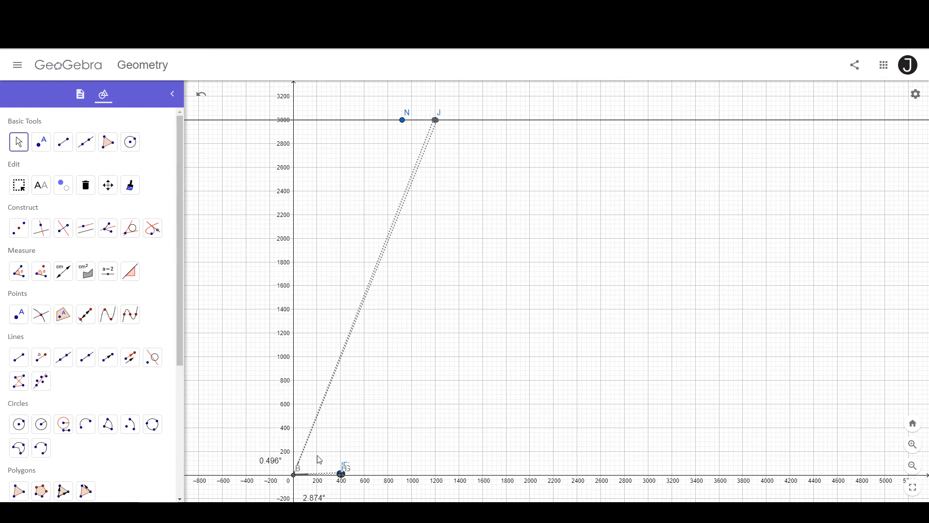
mouse_move(434, 123)
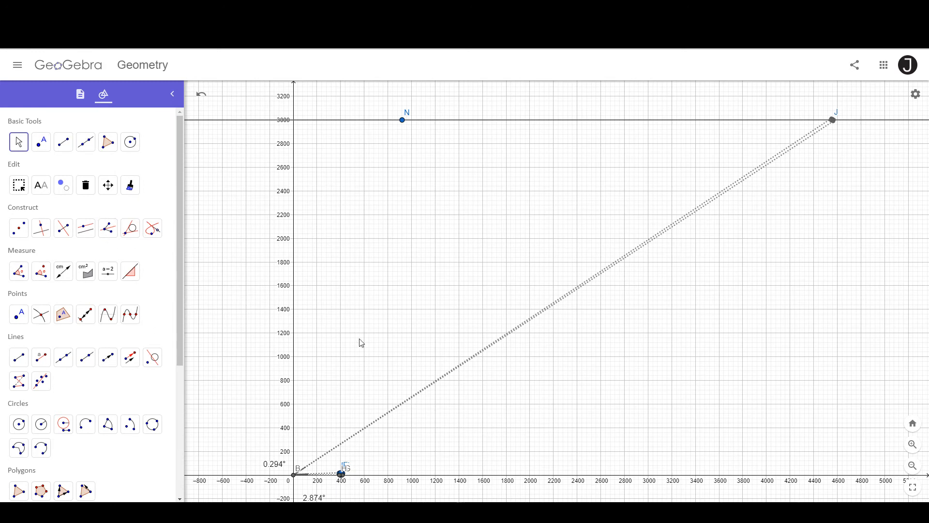
mouse_move(486, 395)
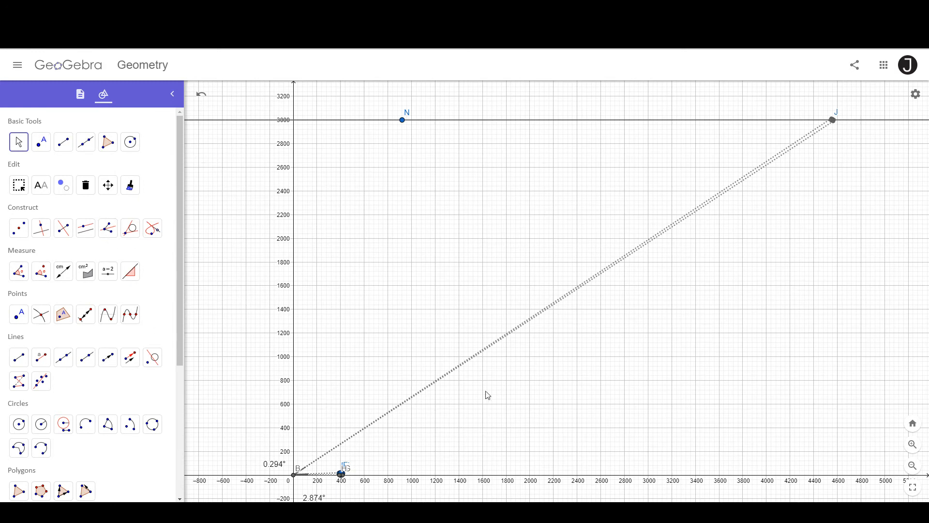
mouse_move(47, 193)
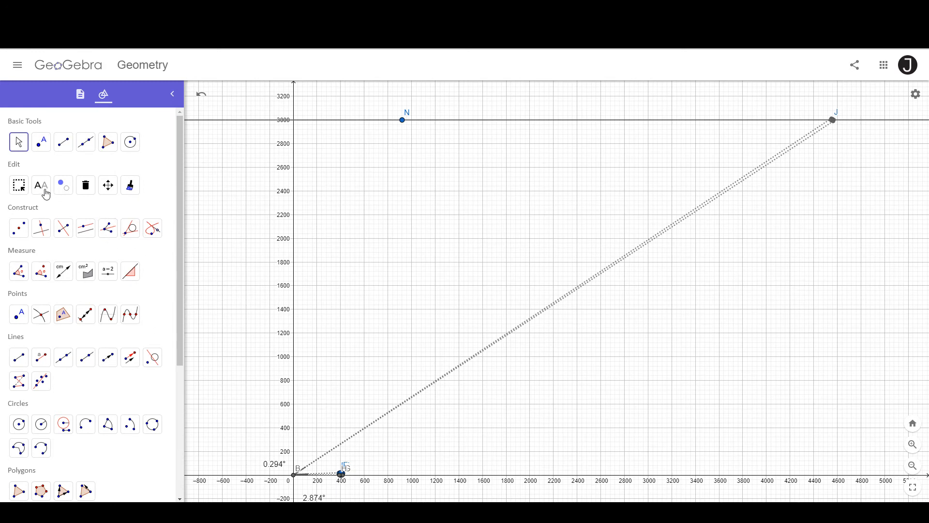
- Measure the sun's elevation angle at observer B with the Angle tool
click(18, 271)
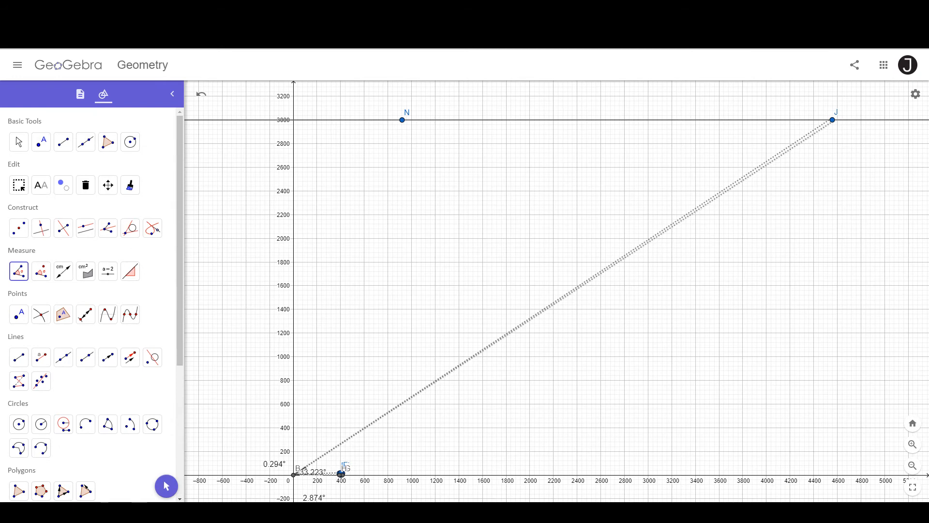
click(18, 141)
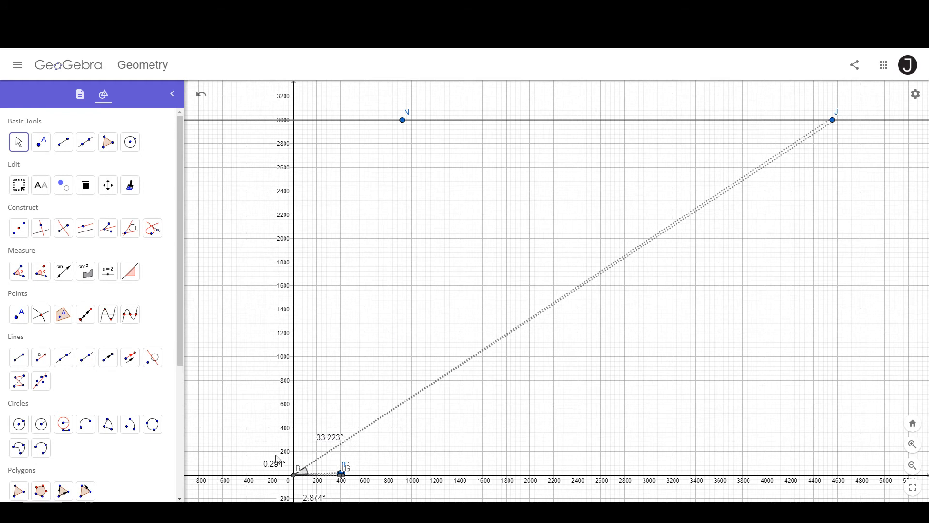
mouse_move(815, 131)
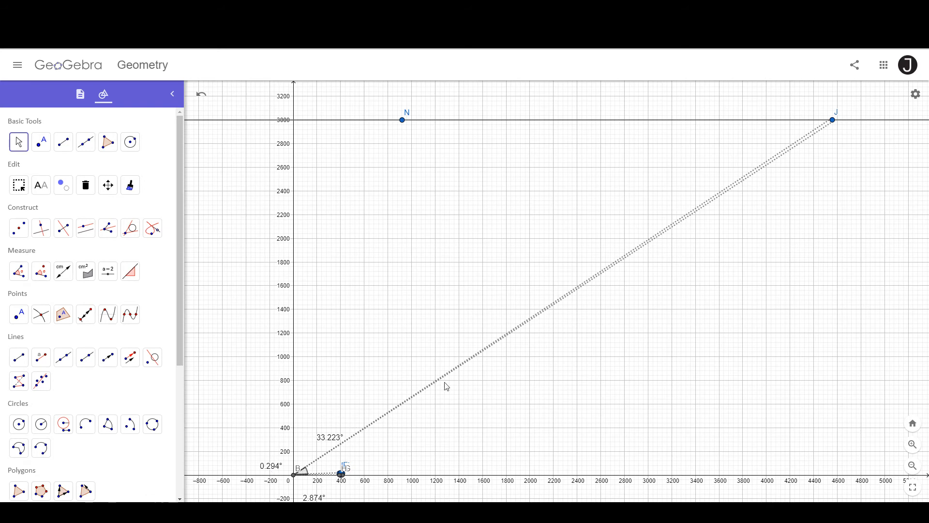
mouse_move(832, 125)
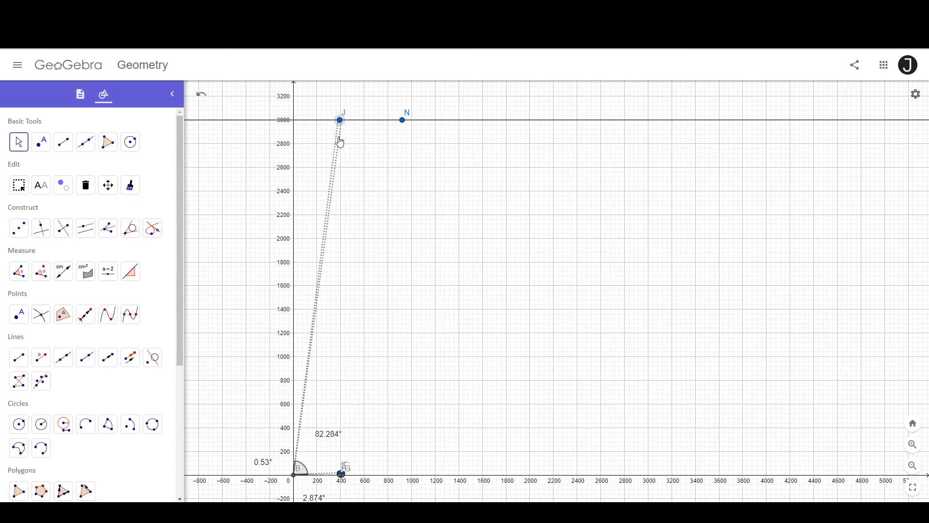
- Move the sun from overhead out to about x=27000, elevation 6.343° and angular size 0.059°
drag(339, 120, 319, 120)
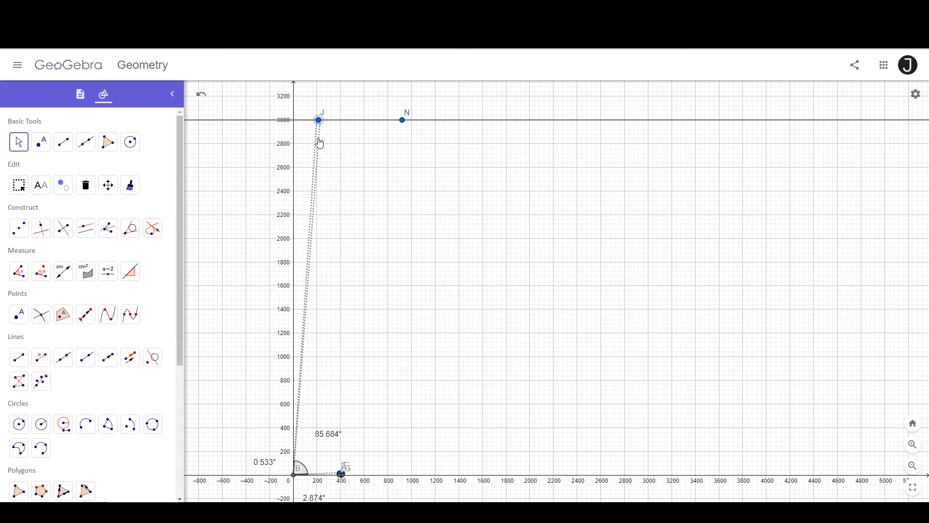
drag(319, 120, 276, 120)
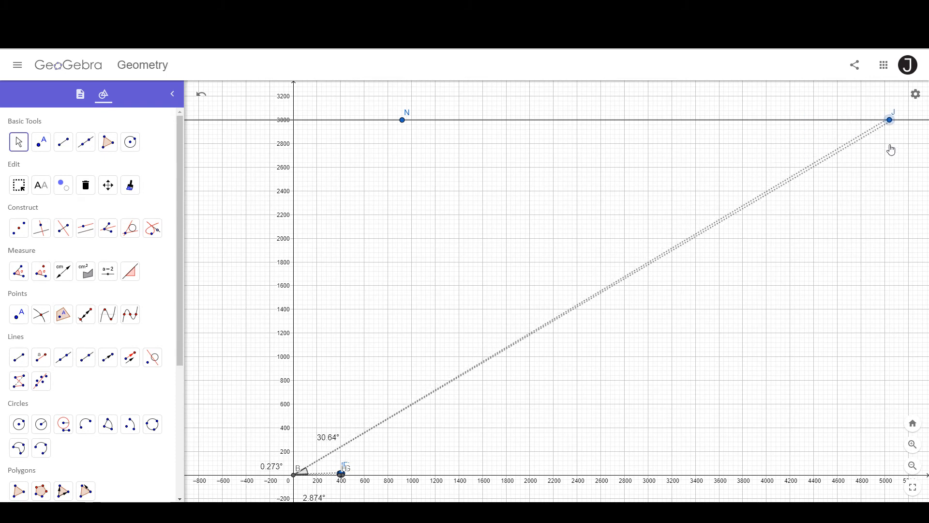
click(888, 120)
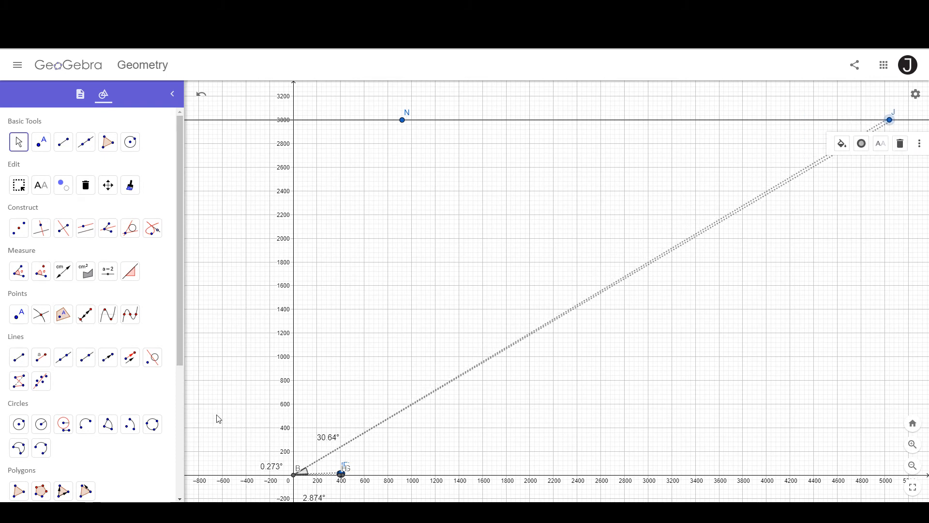
scroll(down, 3)
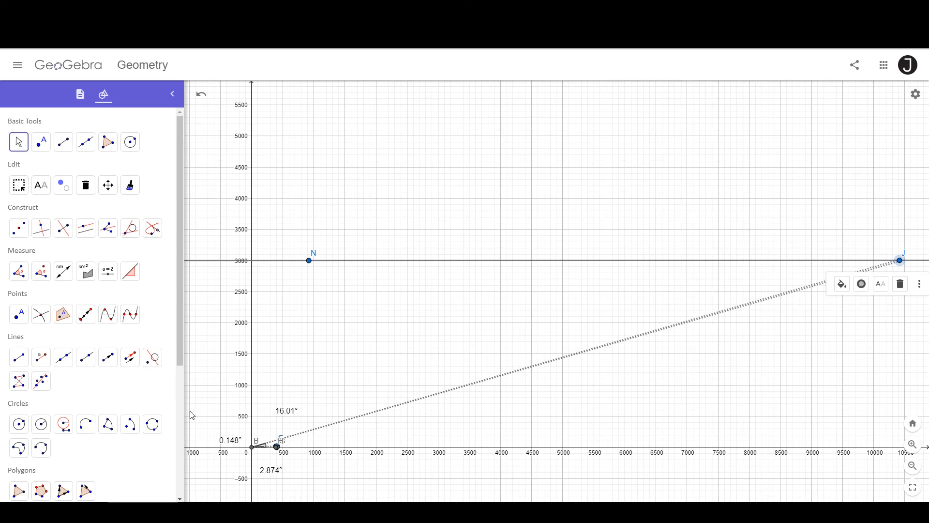
scroll(down, 3)
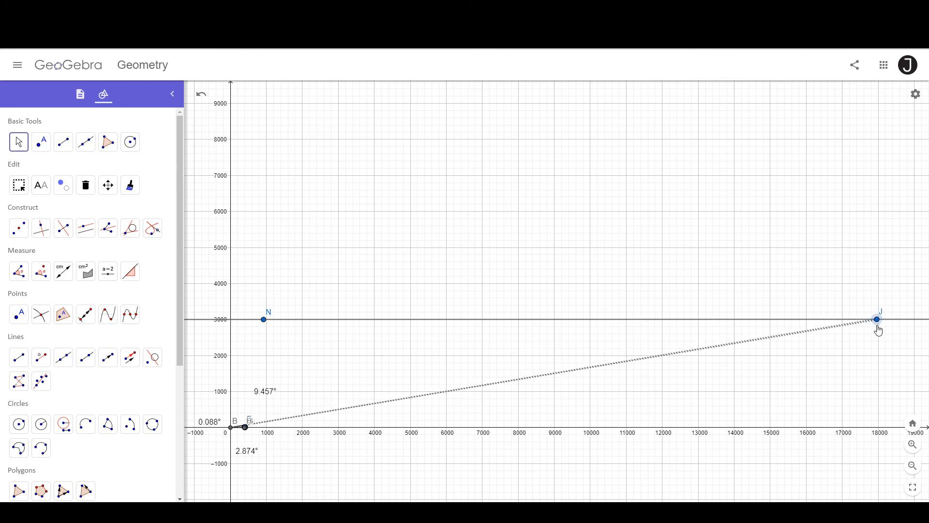
click(877, 319)
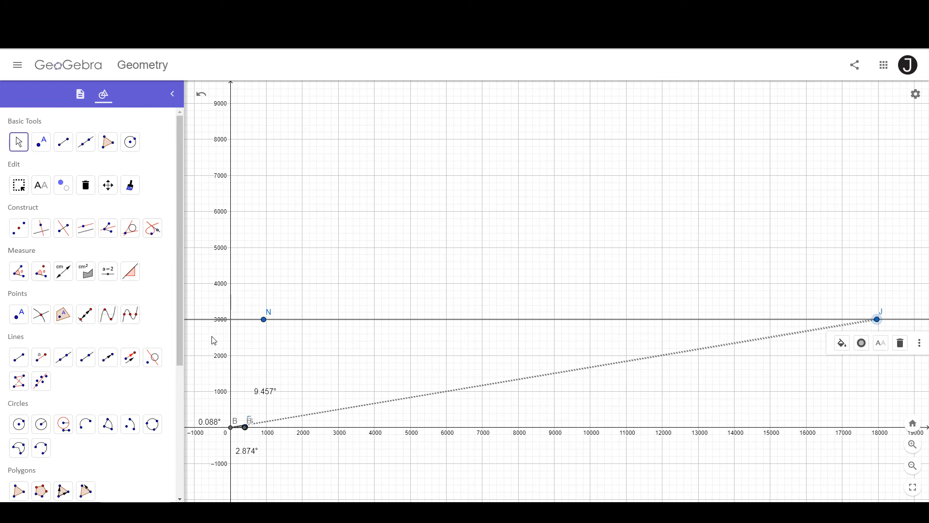
scroll(down, 3)
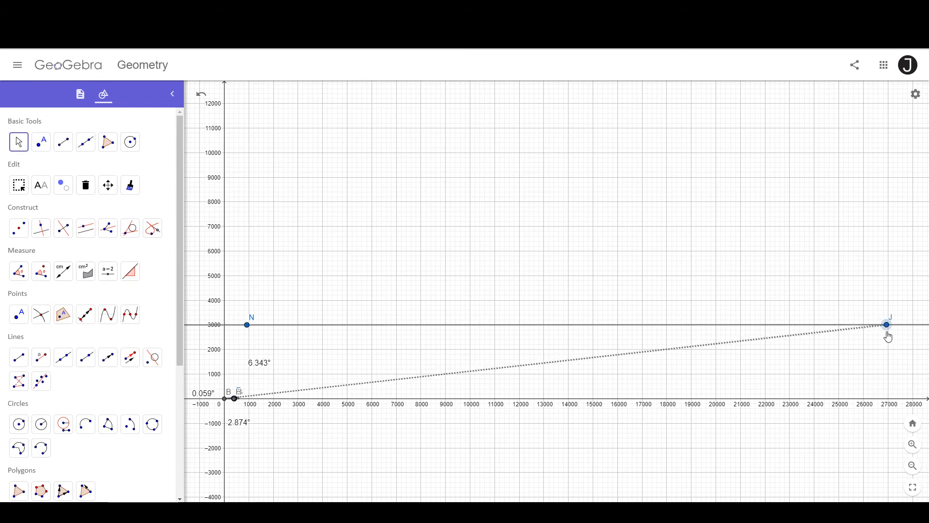
click(885, 323)
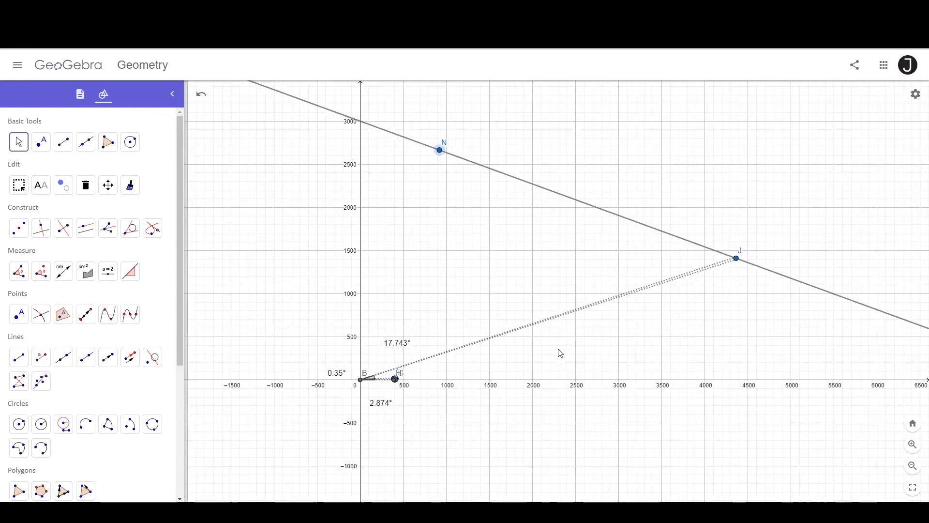
mouse_move(734, 260)
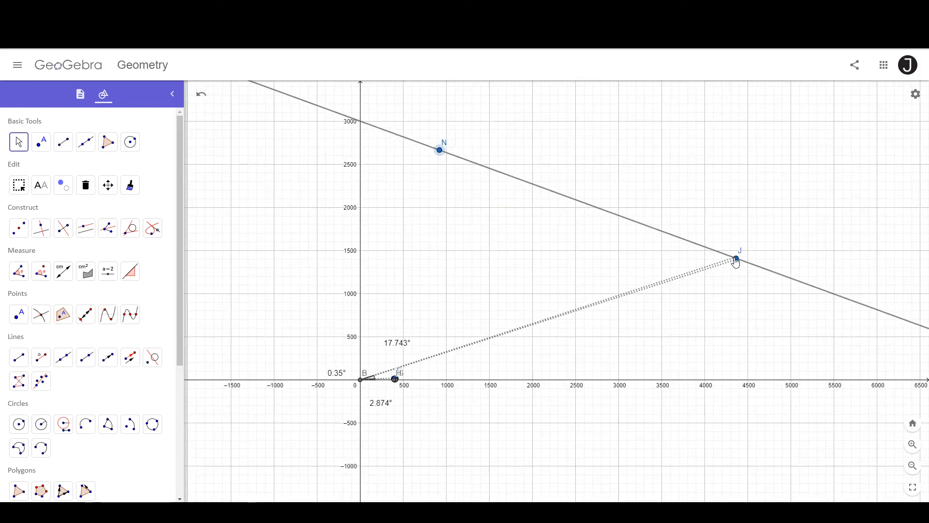